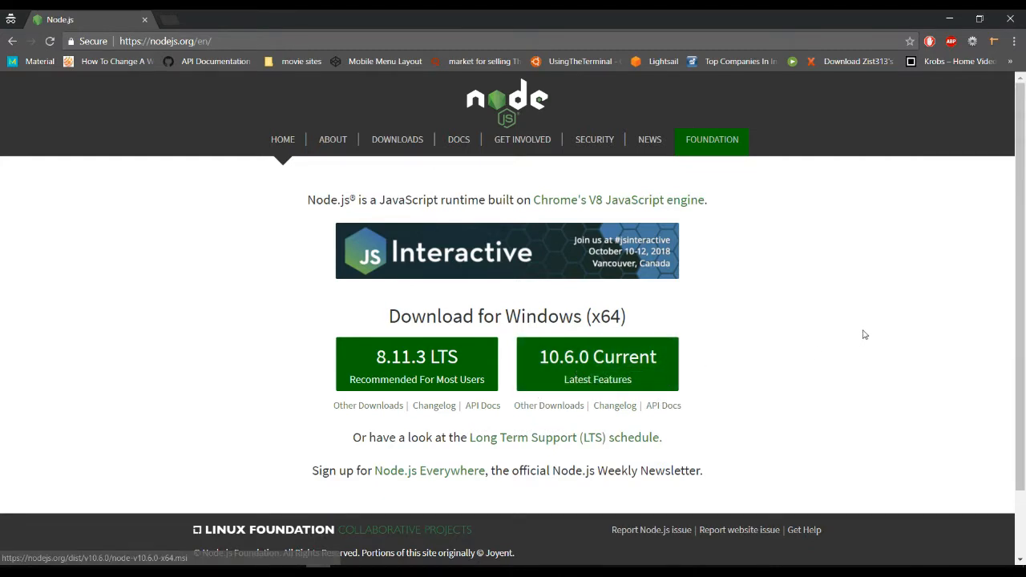
{"action": "mouse_move", "coordinate": [327, 368]}
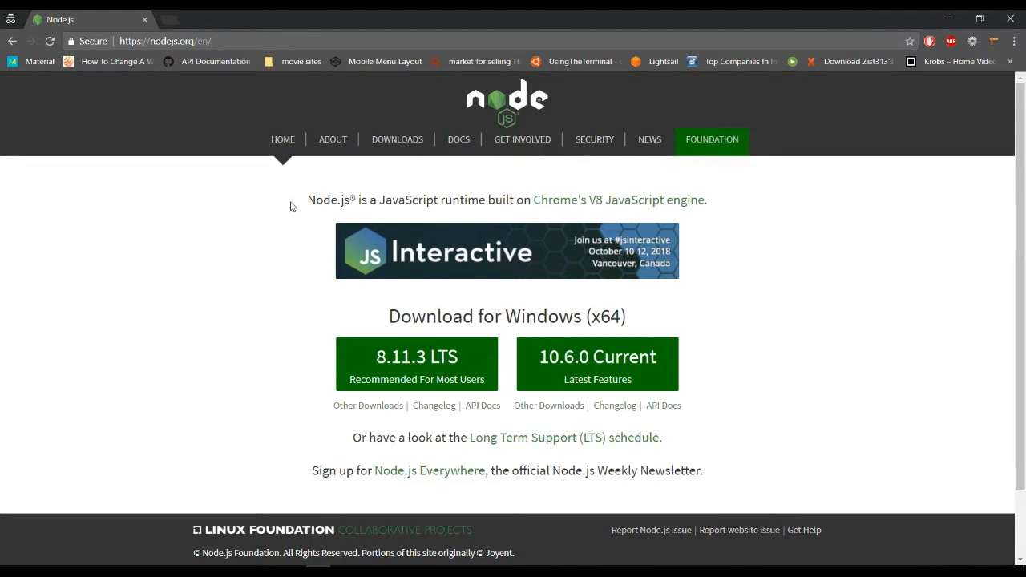
{"action": "mouse_move", "coordinate": [302, 354]}
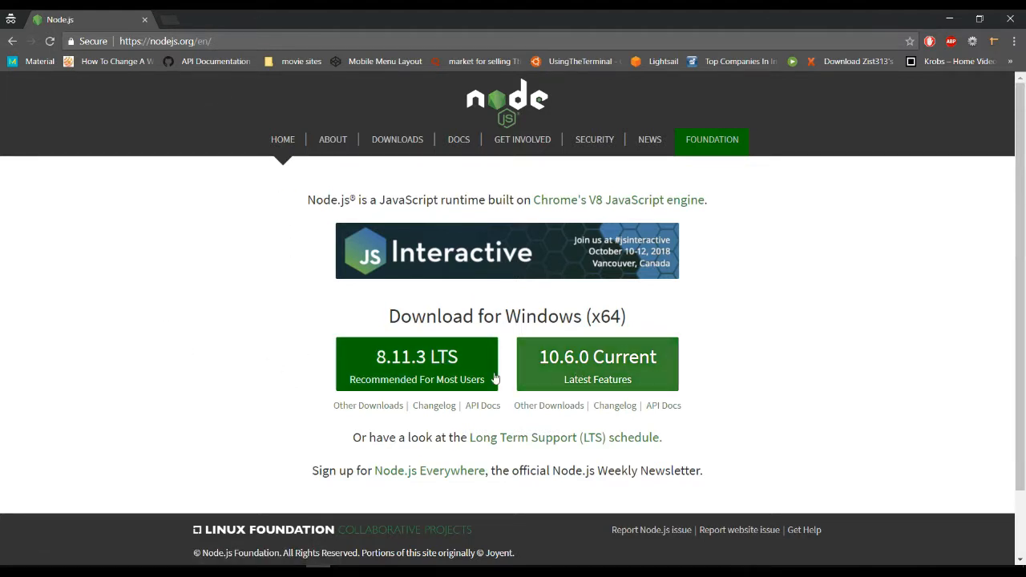
{"action": "mouse_move", "coordinate": [257, 89]}
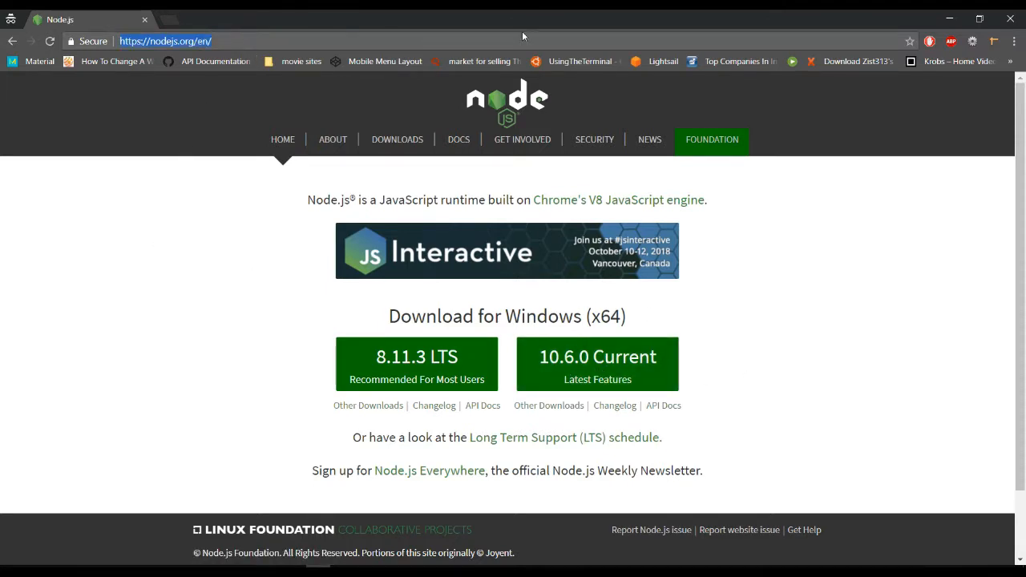
Search Google for 'node js all version' and browse the Node.js Previous Releases version table
{"action": "type", "text": "node js all"}
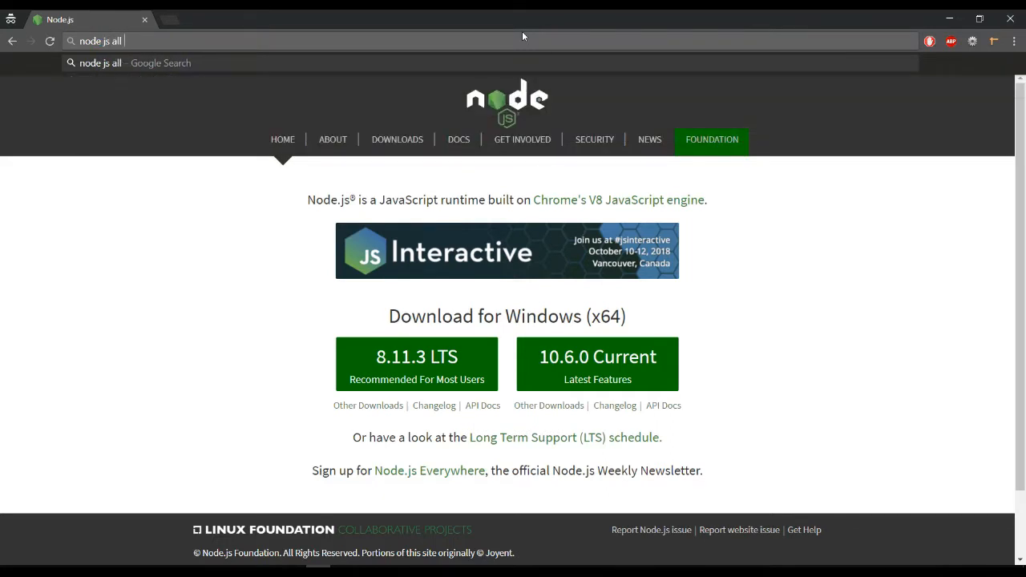
{"action": "type", "text": "version&oq=node+js+all+version&aqs=chrome..69i57.5387j0j4&sourceid=chrome&ie=UTF-8"}
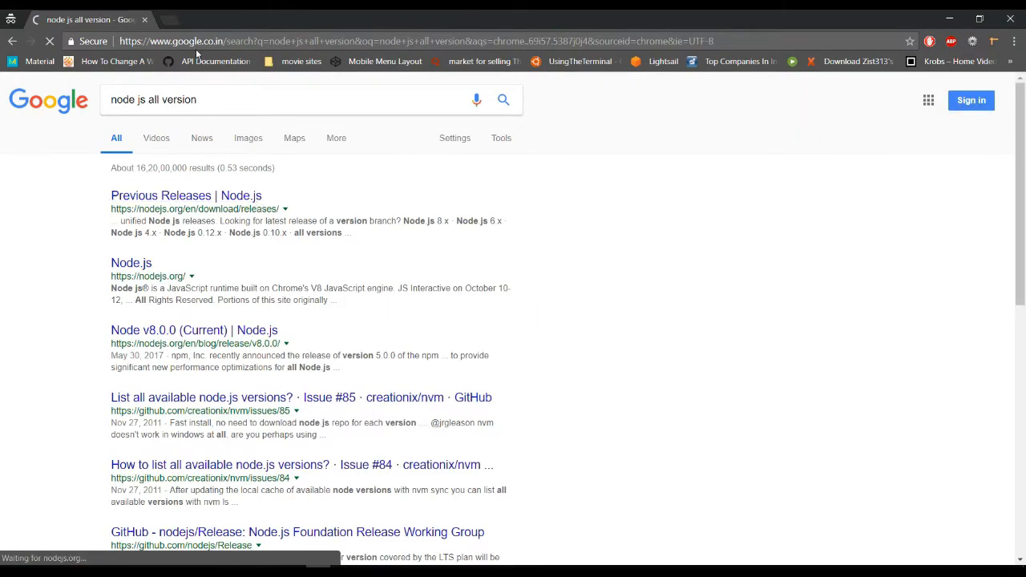
{"action": "left_click", "coordinate": [186, 195]}
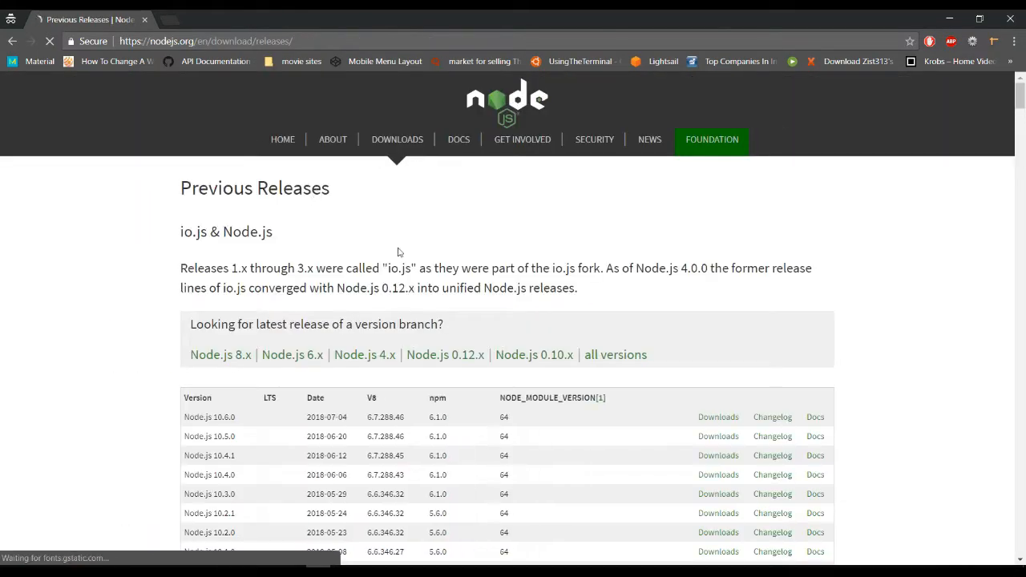
{"action": "scroll", "scroll_direction": "down", "scroll_amount": 3}
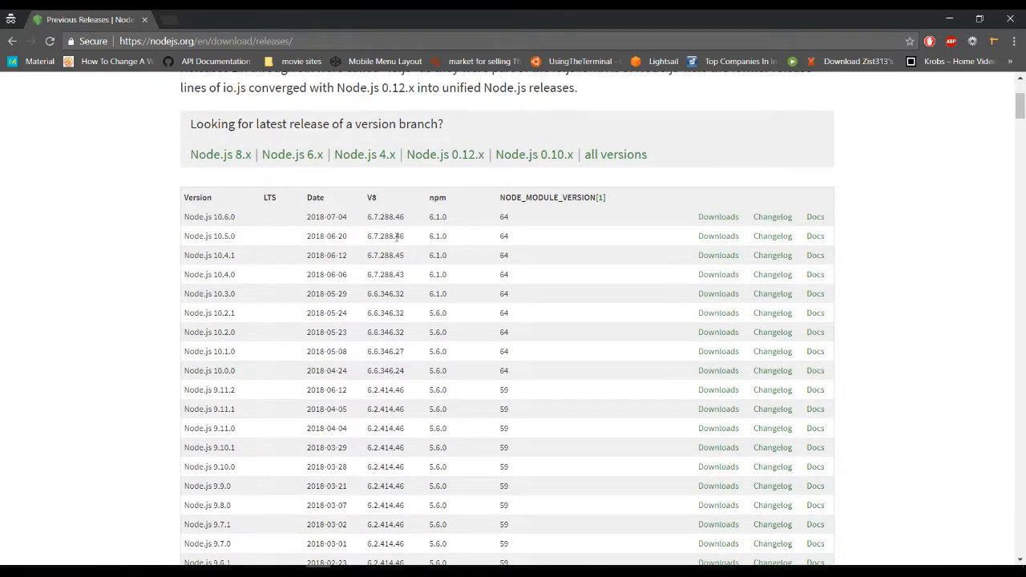
{"action": "scroll", "scroll_direction": "down", "scroll_amount": 3}
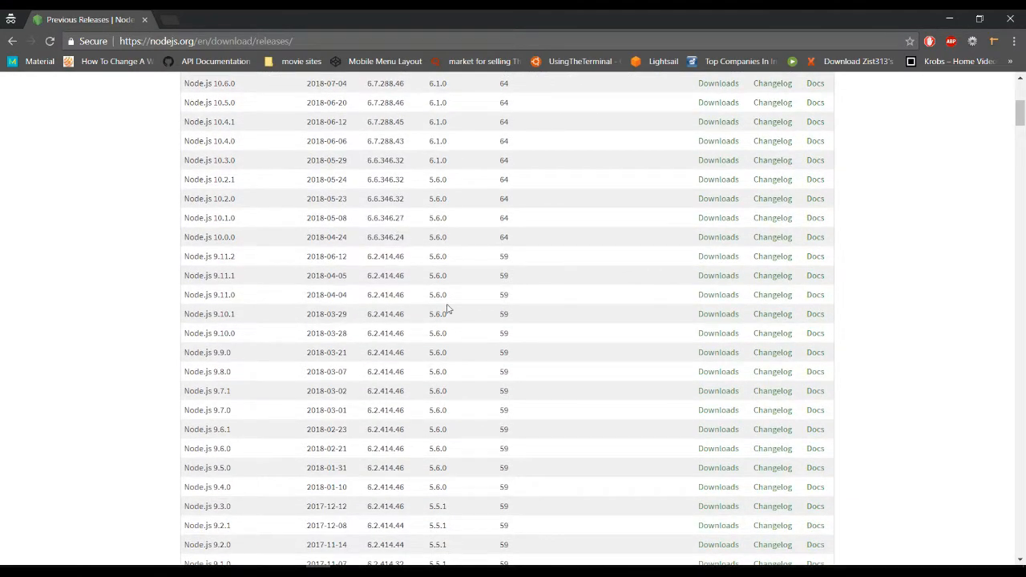
{"action": "mouse_move", "coordinate": [718, 295]}
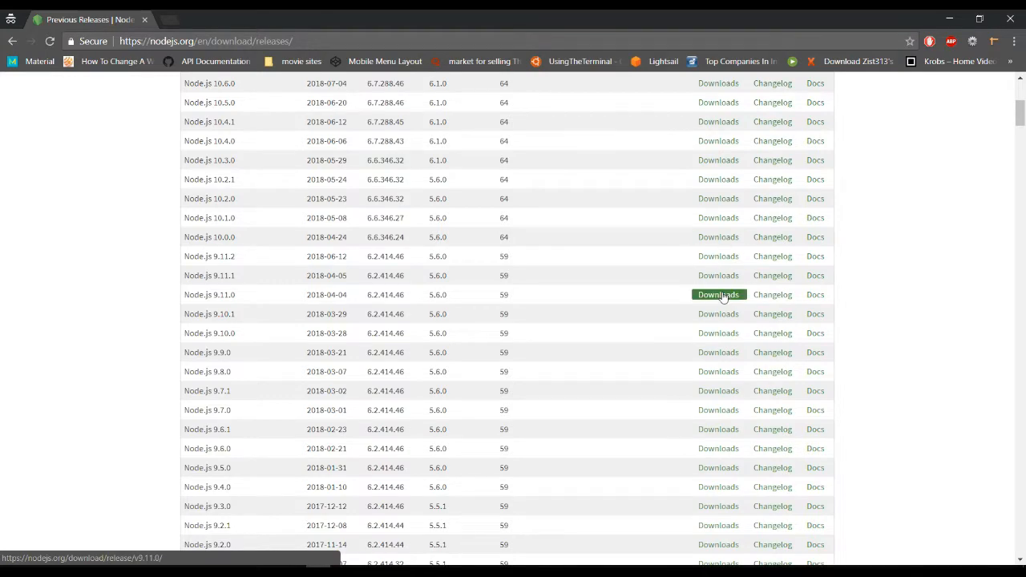
{"action": "scroll", "scroll_direction": "down", "scroll_amount": 3}
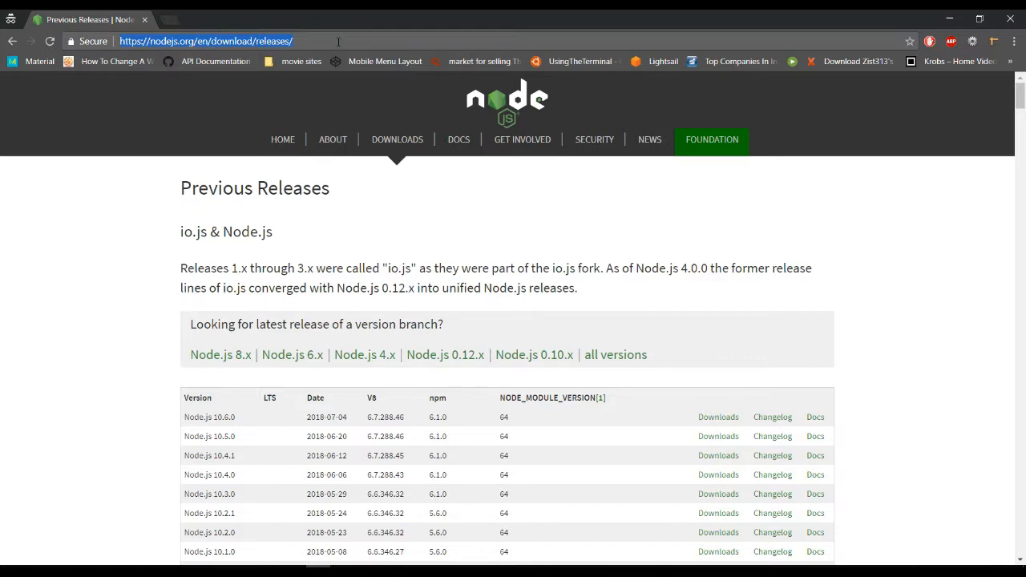
Search Google for 'nvm' and scroll coreybutler/nvm-windows on GitHub to Installation & Upgrades
{"action": "type", "text": "nvm"}
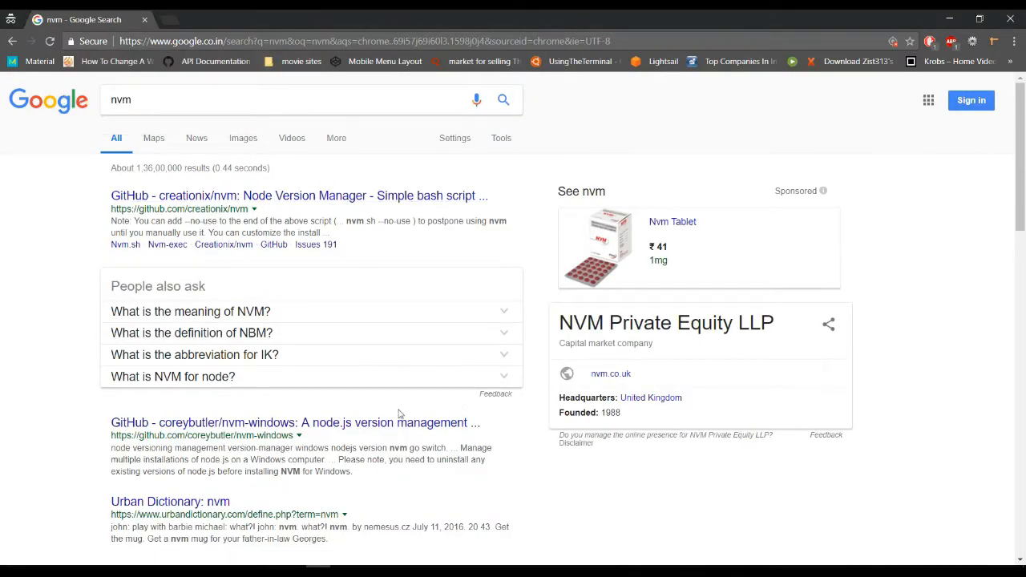
{"action": "mouse_move", "coordinate": [240, 434]}
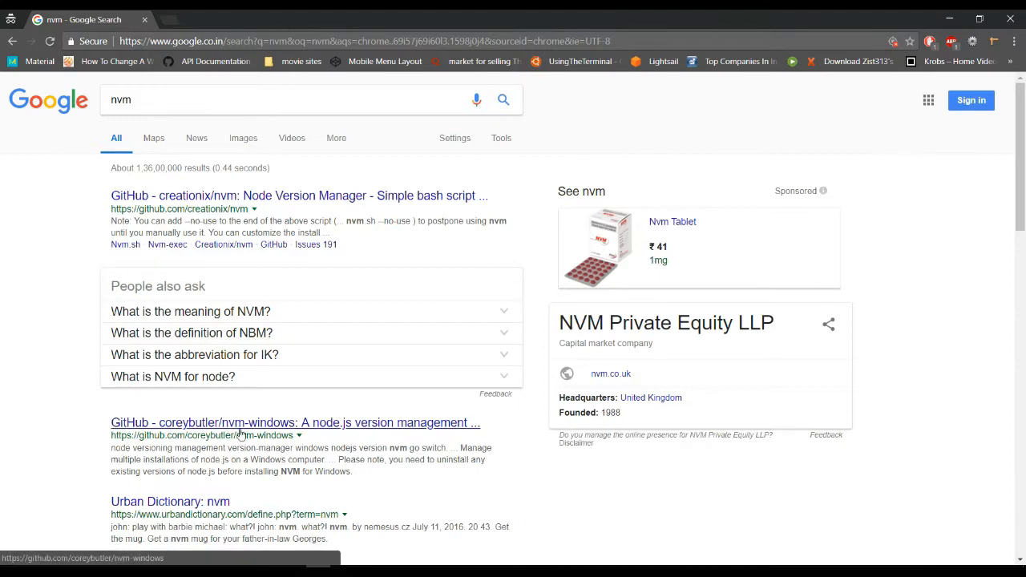
{"action": "left_click", "coordinate": [300, 423]}
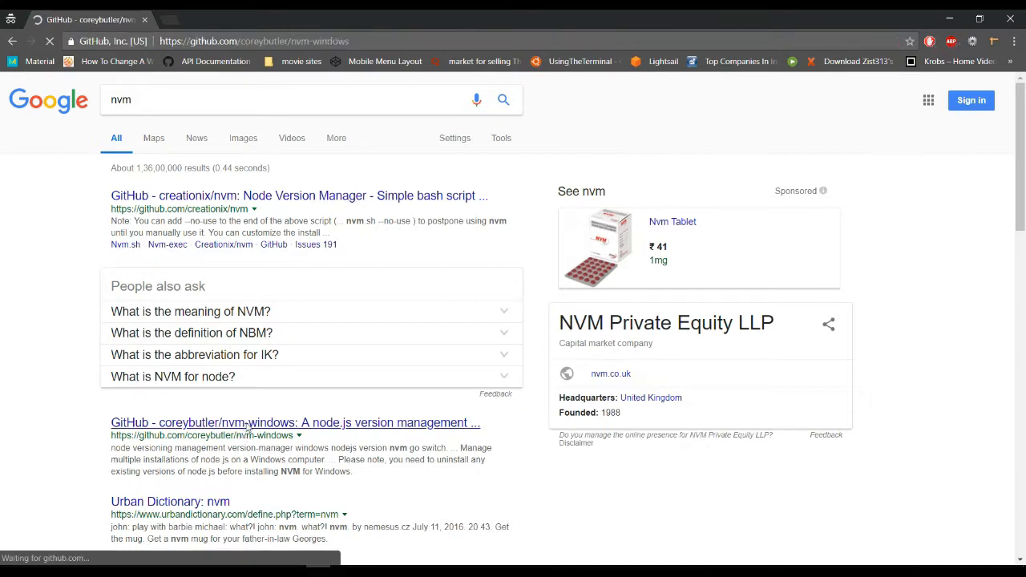
{"action": "left_click", "coordinate": [300, 423]}
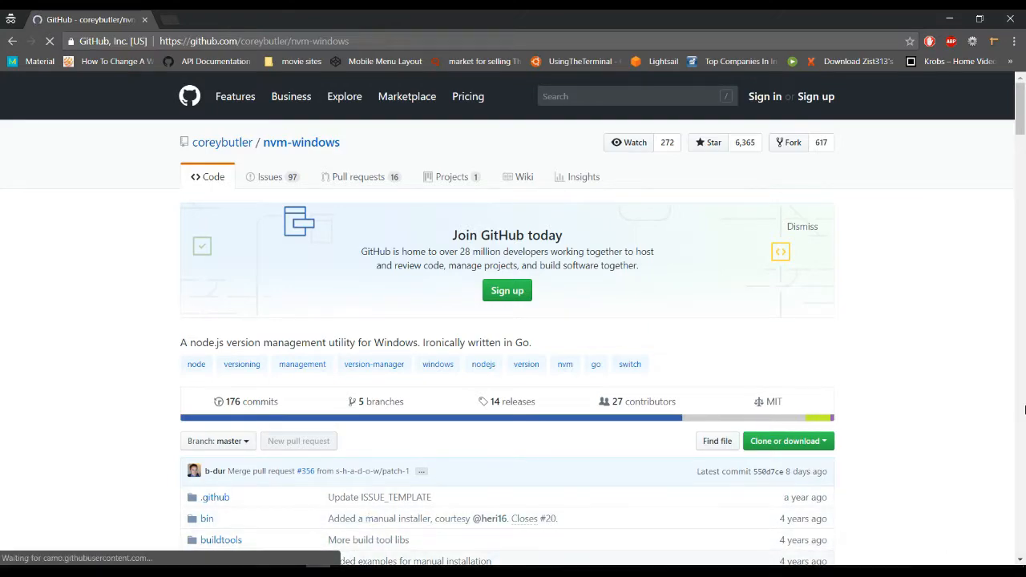
{"action": "scroll", "scroll_direction": "down", "scroll_amount": 3}
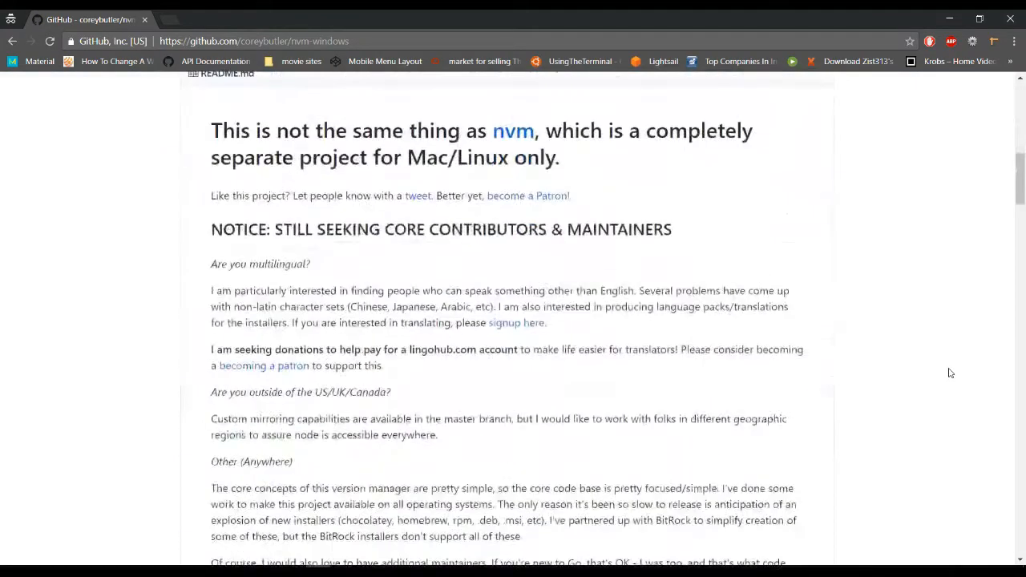
{"action": "scroll", "scroll_direction": "down", "scroll_amount": 3}
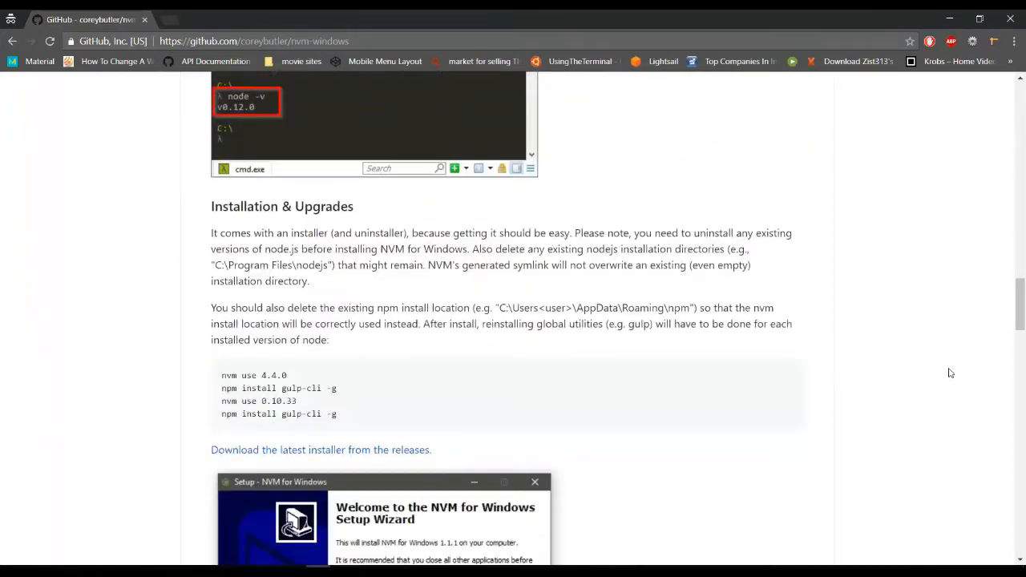
{"action": "scroll", "scroll_direction": "down", "scroll_amount": 3}
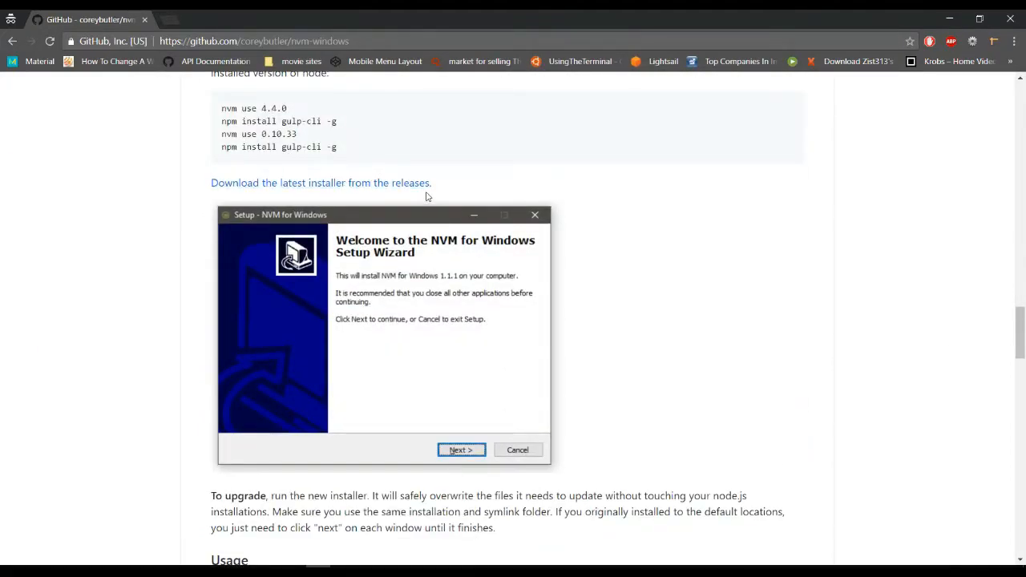
{"action": "mouse_move", "coordinate": [424, 187]}
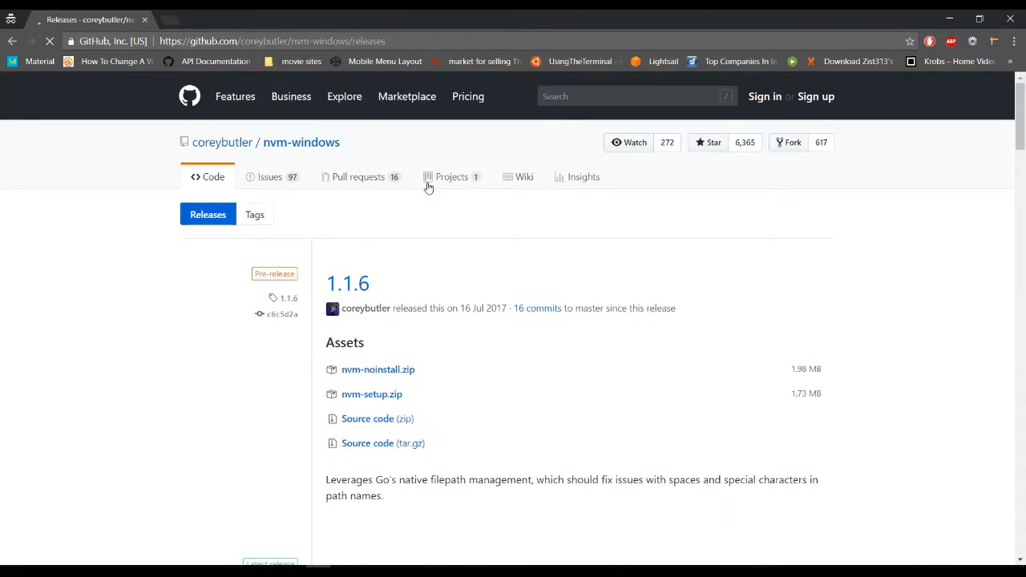
{"action": "mouse_move", "coordinate": [188, 376]}
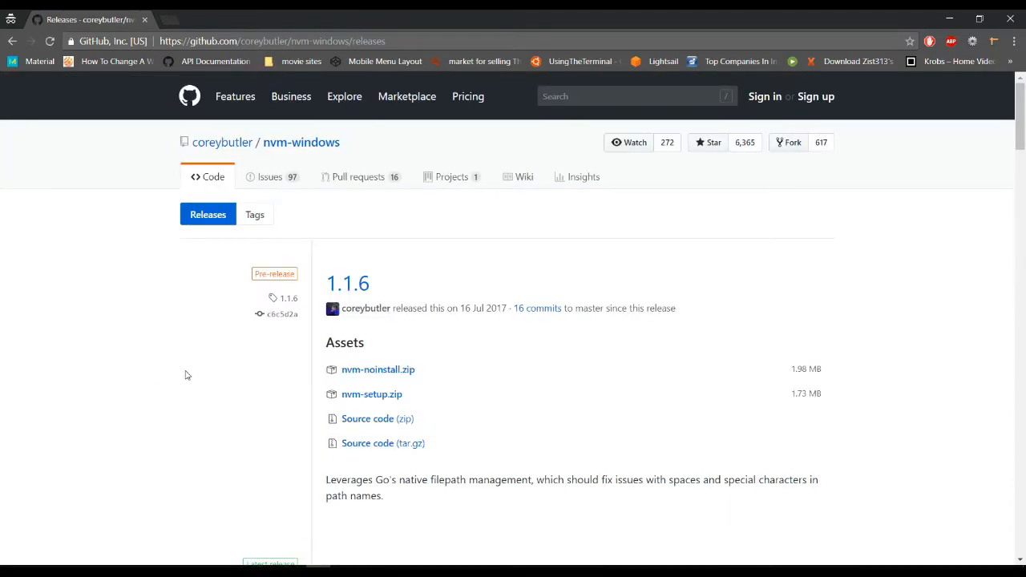
Scroll the nvm-windows releases page to the 1.1.6 nvm-setup.zip download
{"action": "scroll", "scroll_direction": "down", "scroll_amount": 3}
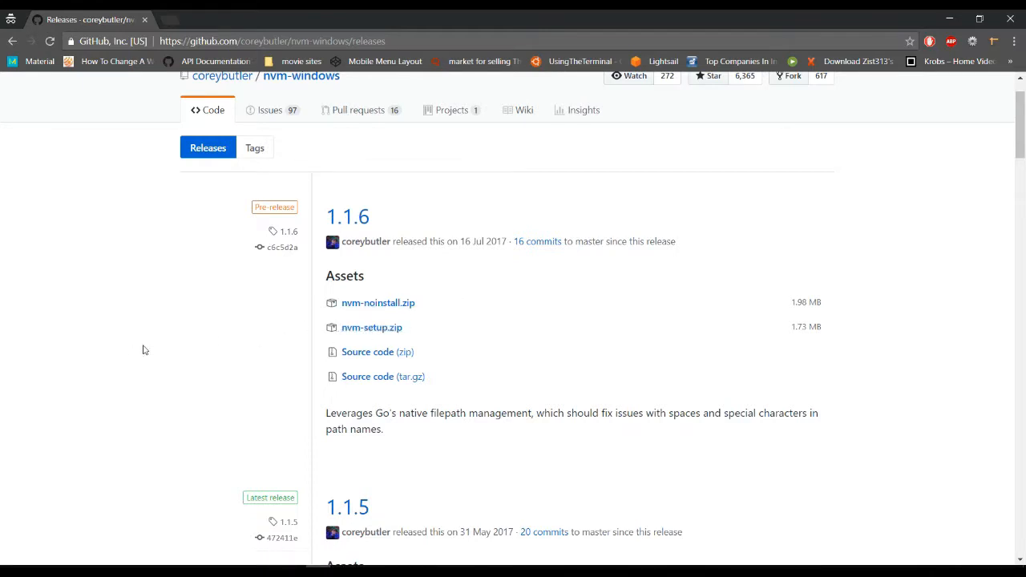
{"action": "mouse_move", "coordinate": [404, 351]}
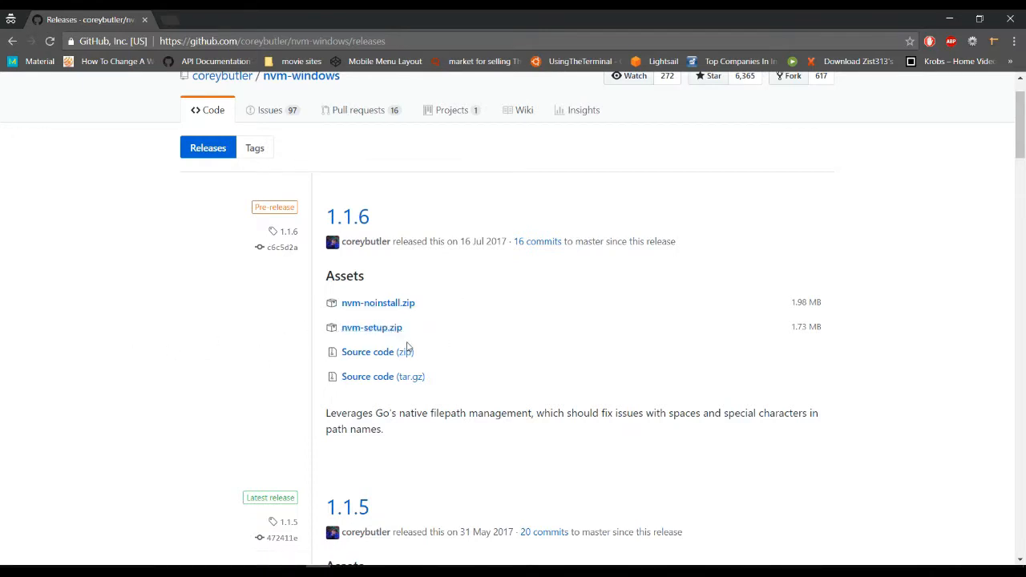
{"action": "mouse_move", "coordinate": [412, 334]}
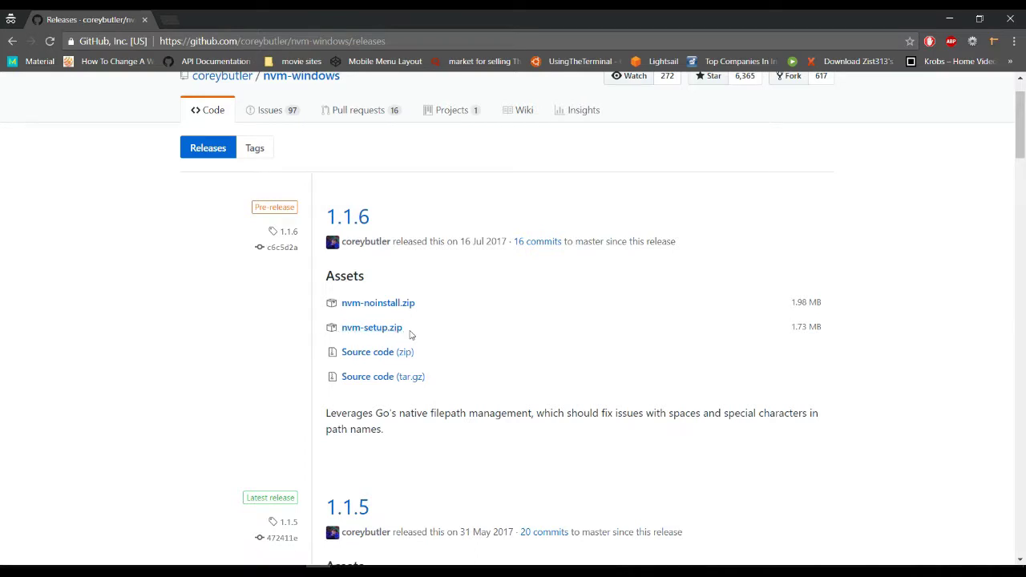
{"action": "mouse_move", "coordinate": [191, 340]}
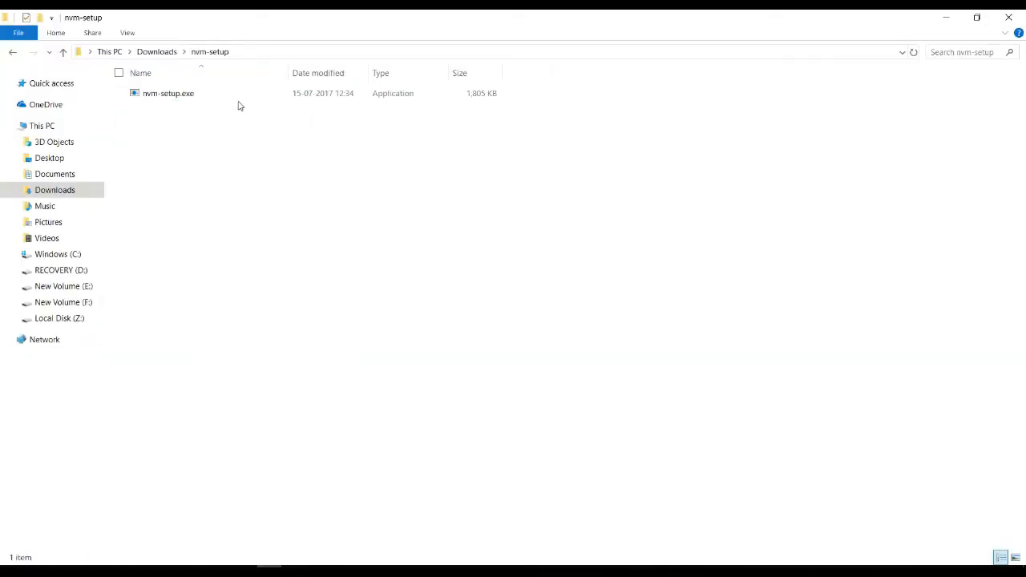
Launch nvm-setup.exe and allow it to make changes
{"action": "left_click", "coordinate": [168, 93]}
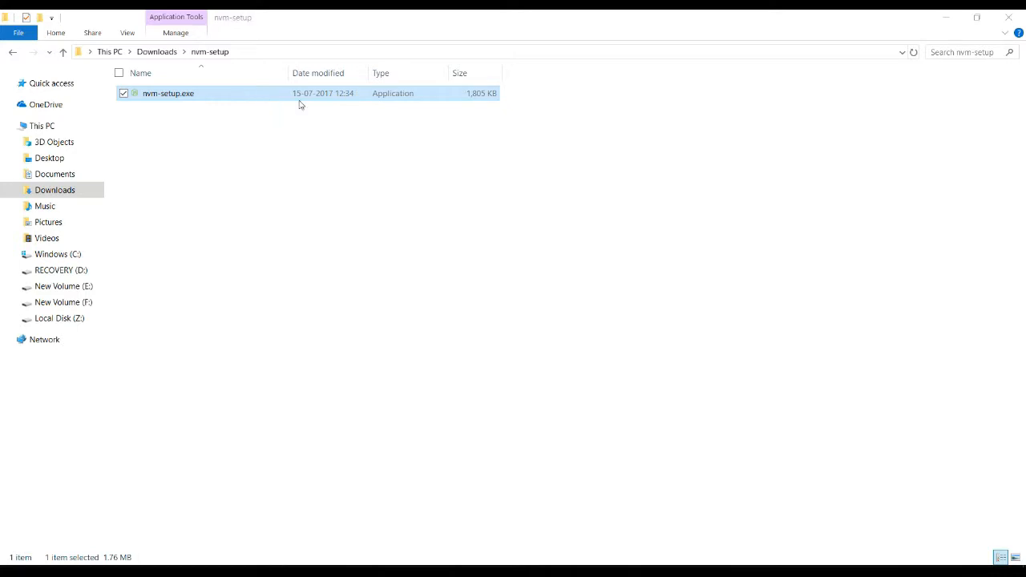
{"action": "double_click", "coordinate": [167, 93]}
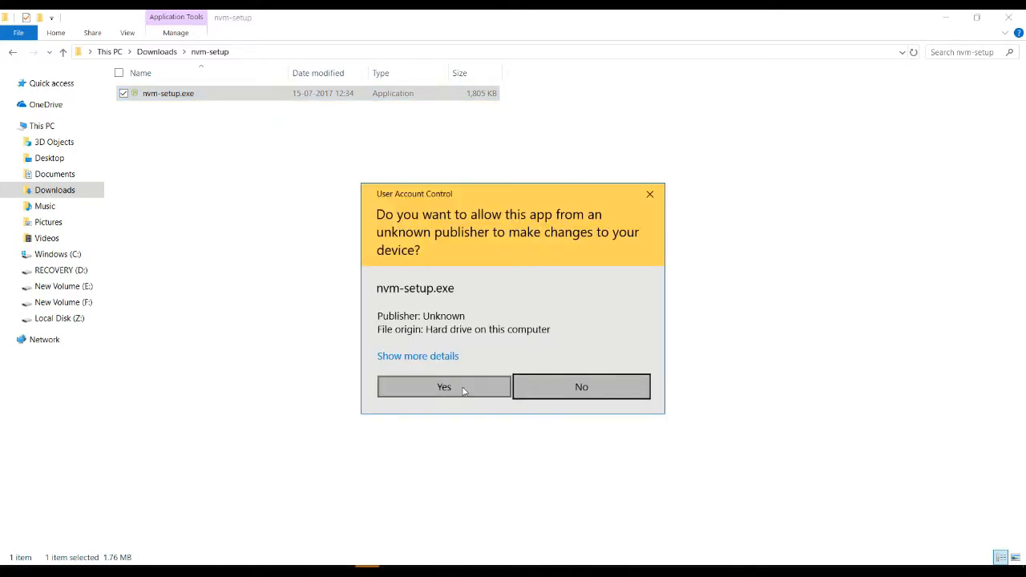
{"action": "left_click", "coordinate": [443, 386]}
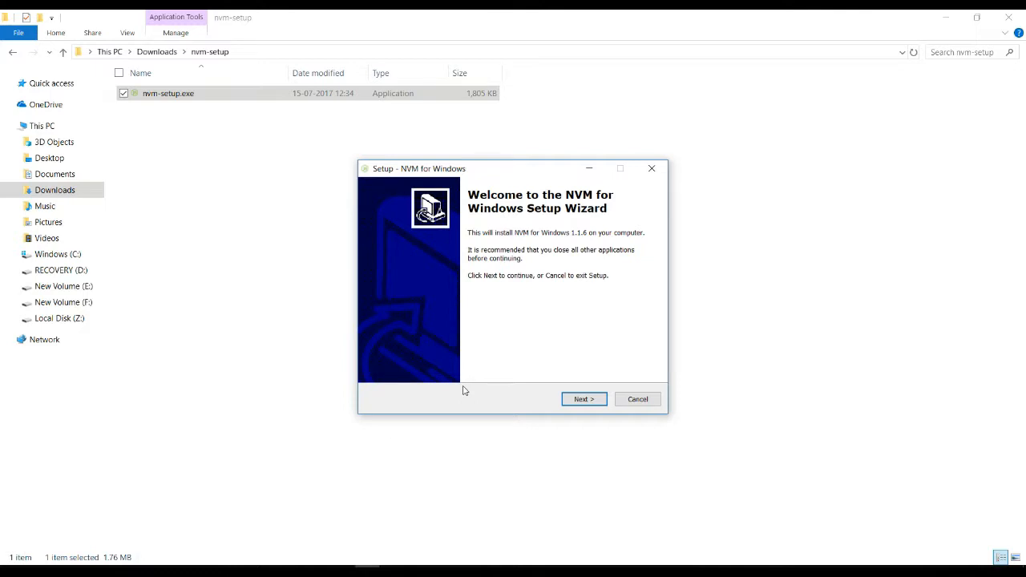
Accept the license and default symlink folder, let NVM control Node v8.9.4, and finish
{"action": "left_click", "coordinate": [584, 399]}
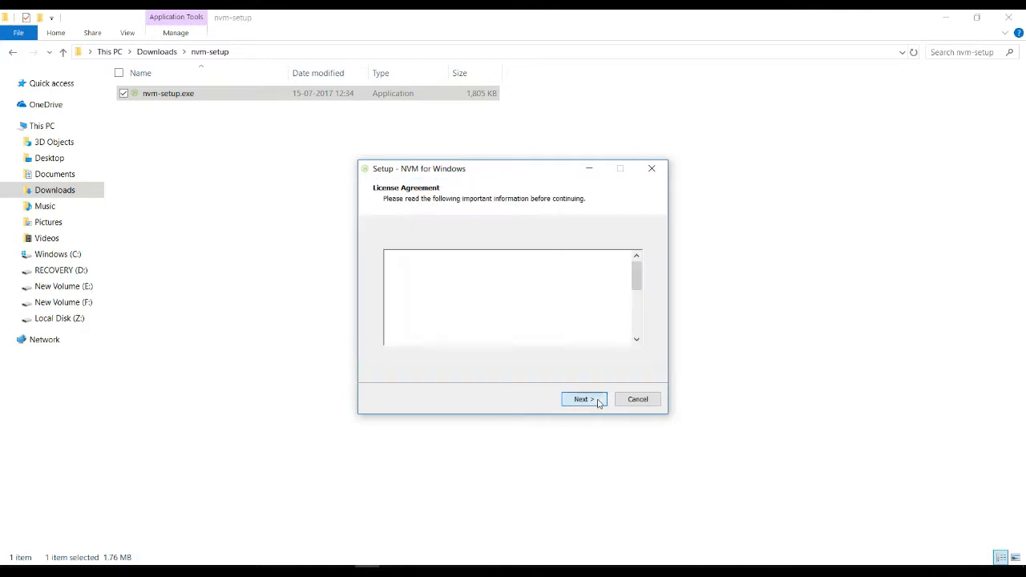
{"action": "left_click", "coordinate": [583, 399]}
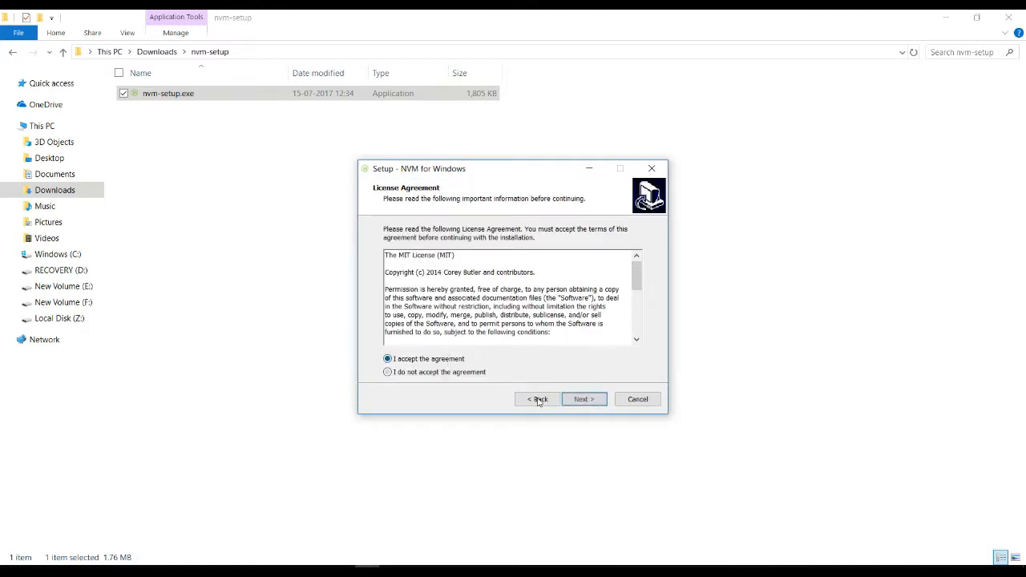
{"action": "left_click", "coordinate": [583, 398]}
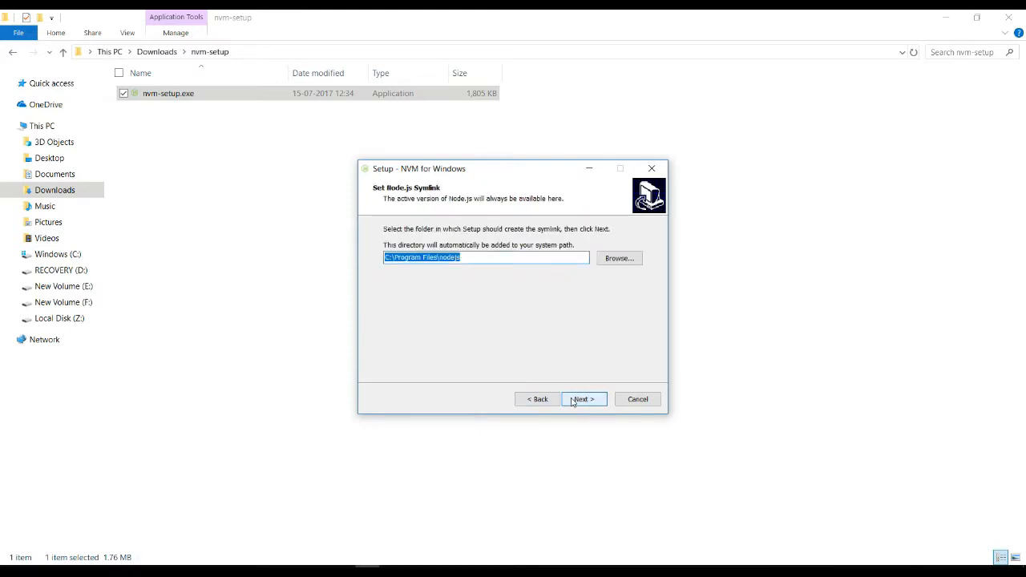
{"action": "left_click", "coordinate": [583, 399]}
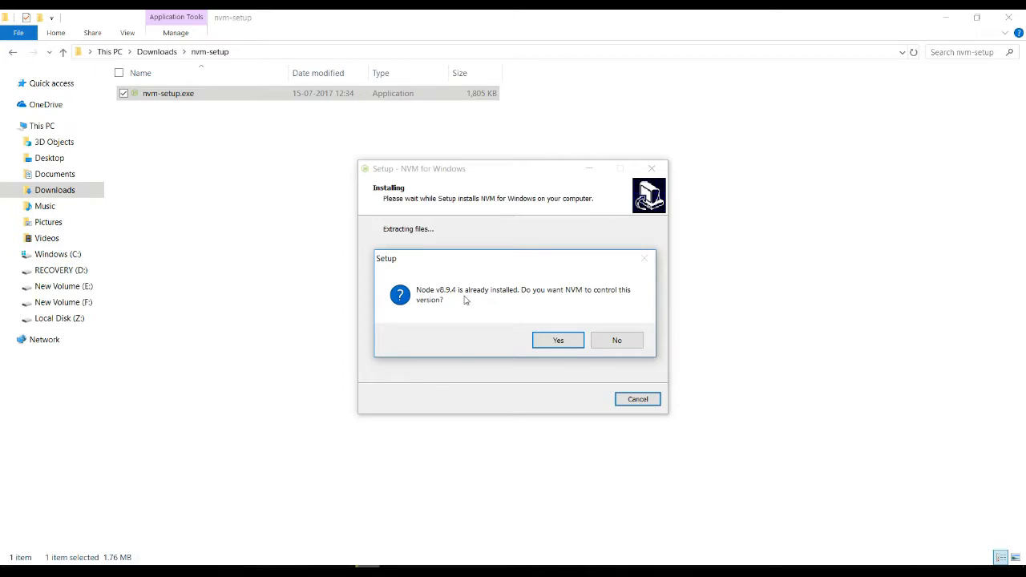
{"action": "mouse_move", "coordinate": [433, 300]}
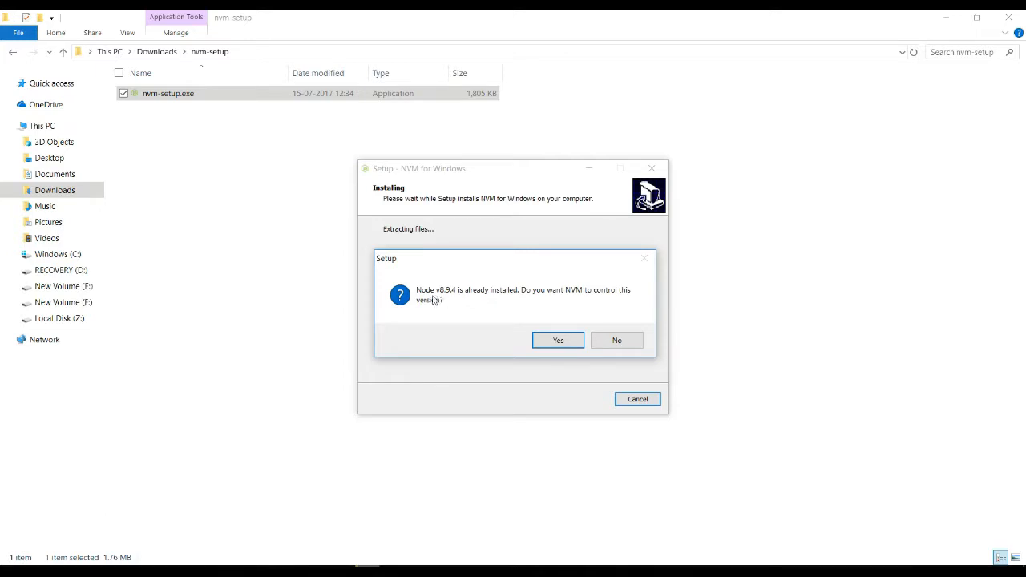
{"action": "mouse_move", "coordinate": [449, 301]}
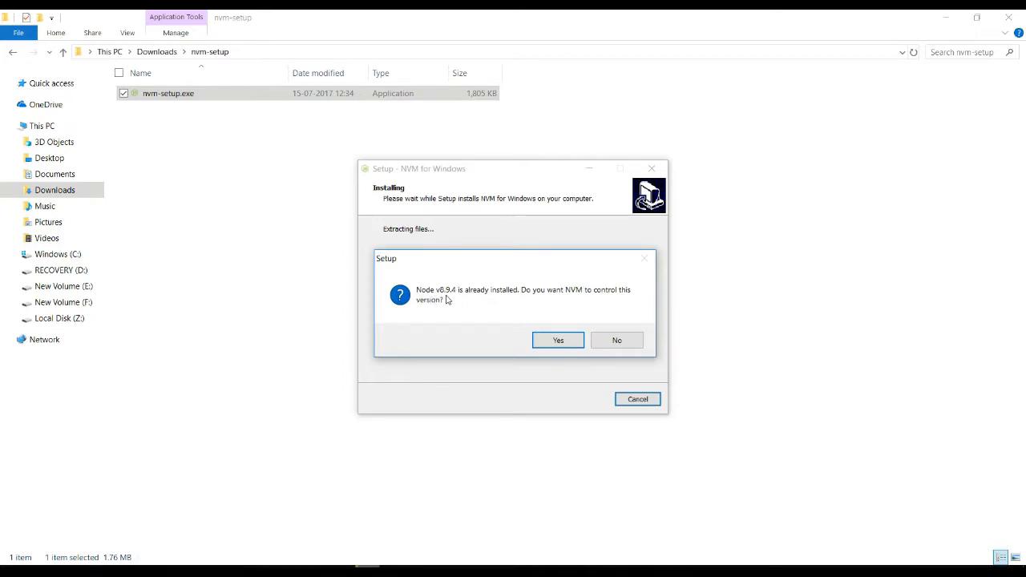
{"action": "mouse_move", "coordinate": [453, 297]}
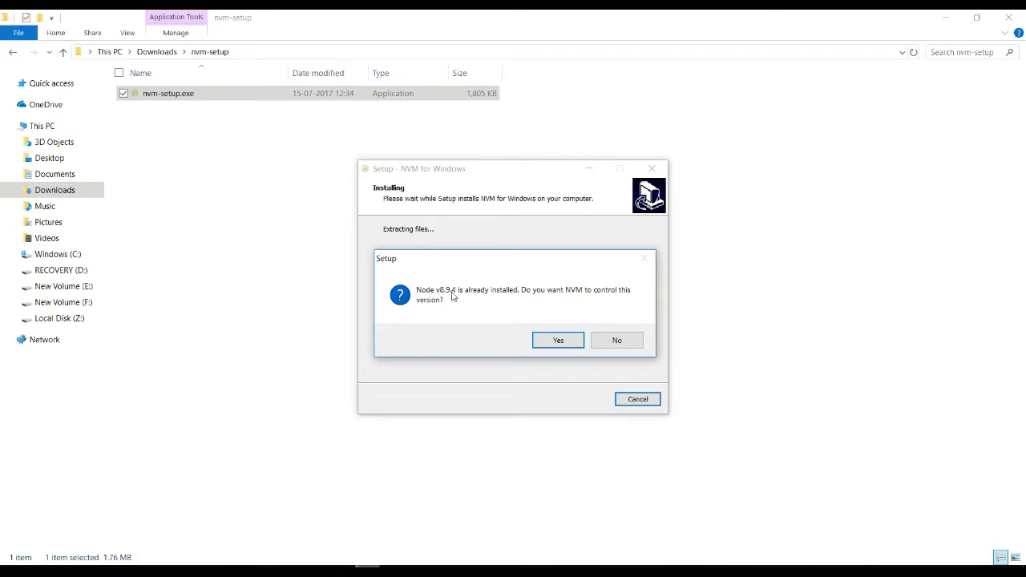
{"action": "mouse_move", "coordinate": [477, 304]}
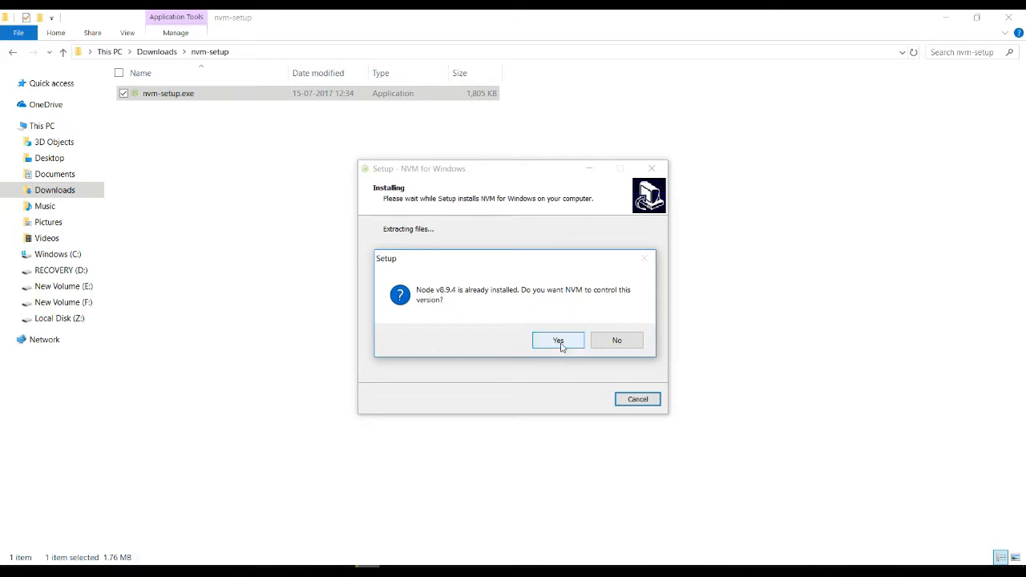
{"action": "left_click", "coordinate": [557, 340]}
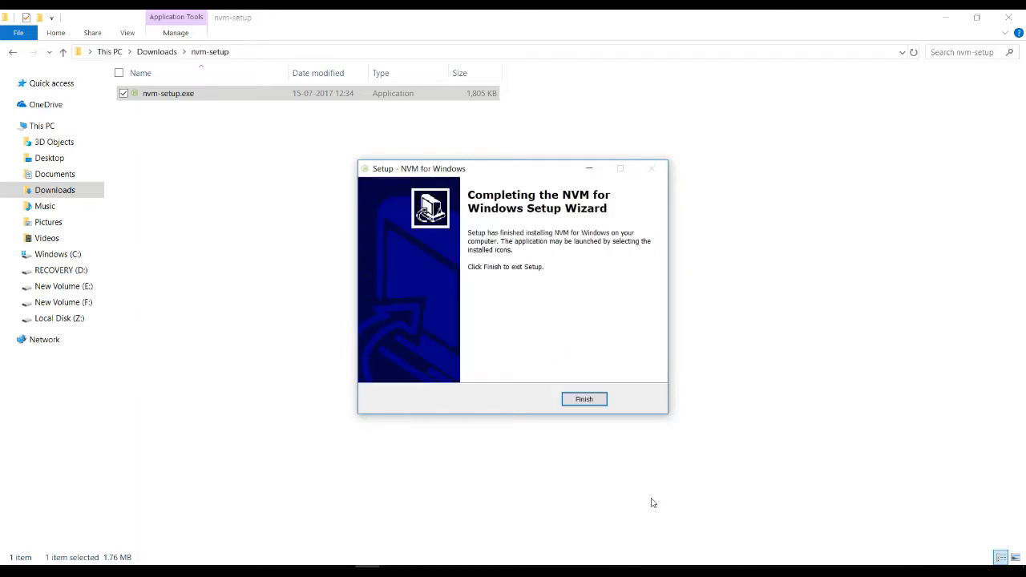
{"action": "left_click", "coordinate": [584, 399]}
{"action": "type", "text": "cmd"}
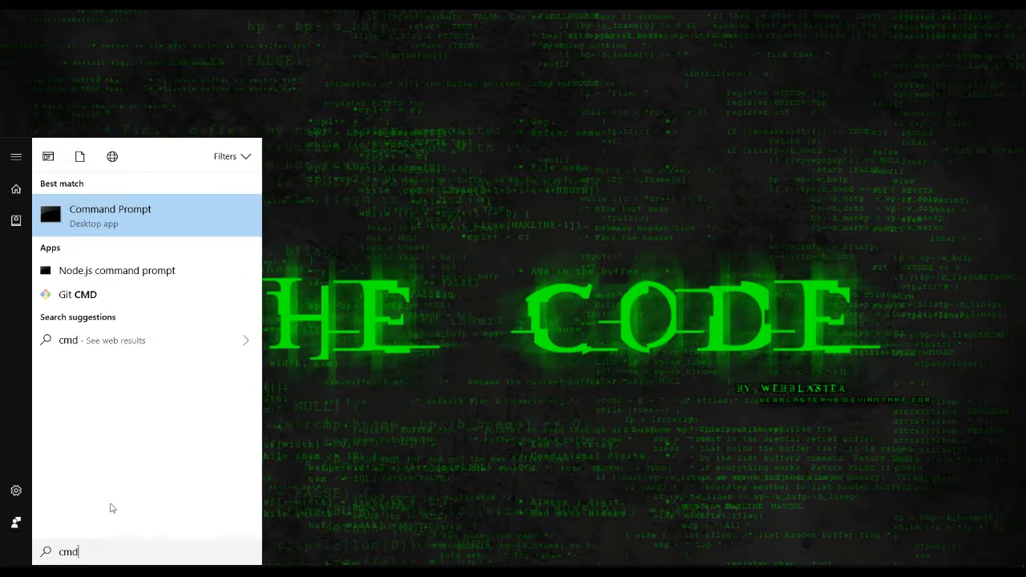
Open Command Prompt and run nvm to print the 1.1.6 usage help
{"action": "left_click", "coordinate": [110, 214]}
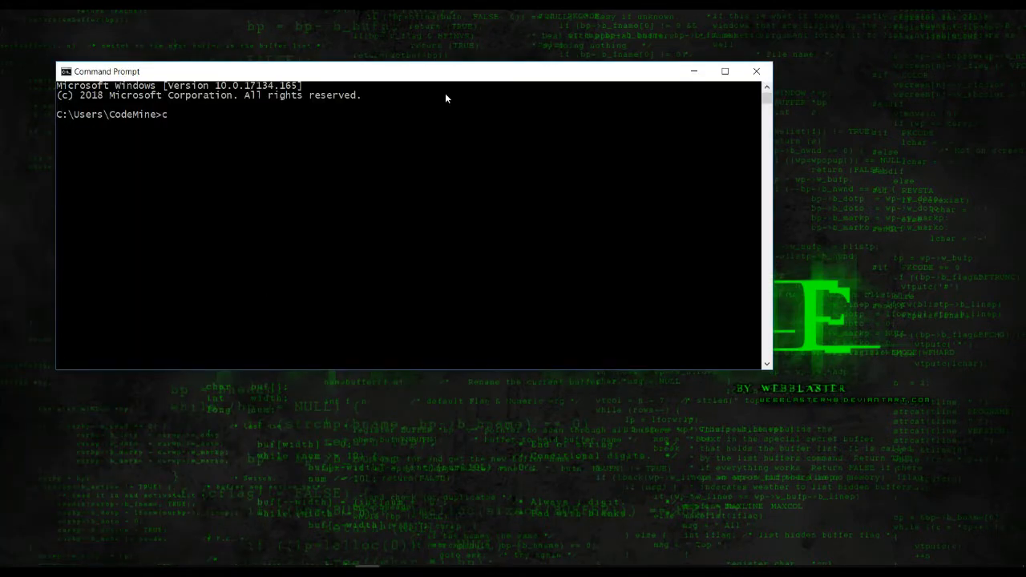
{"action": "key", "text": "Backspace"}
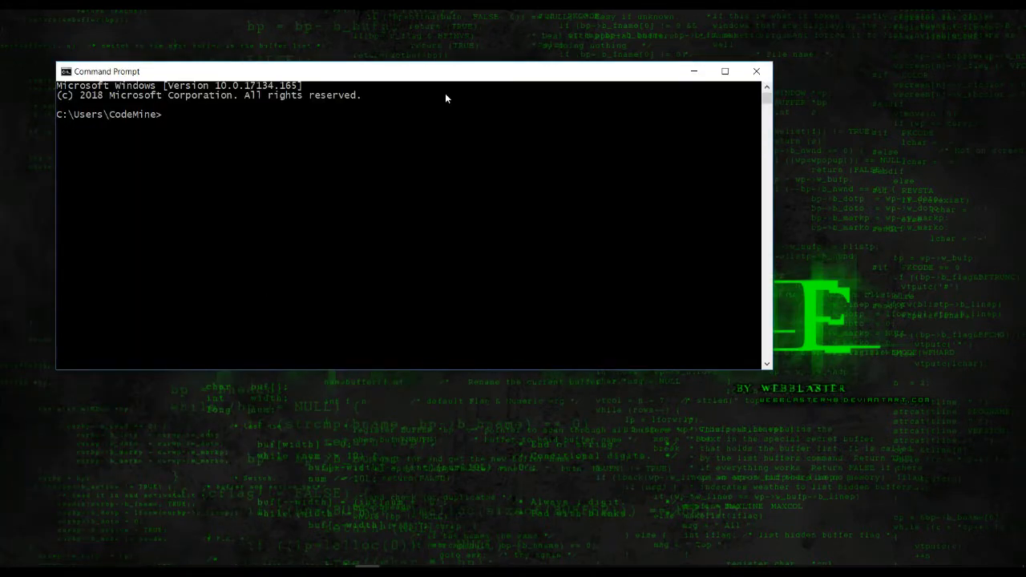
{"action": "type", "text": "nvm"}
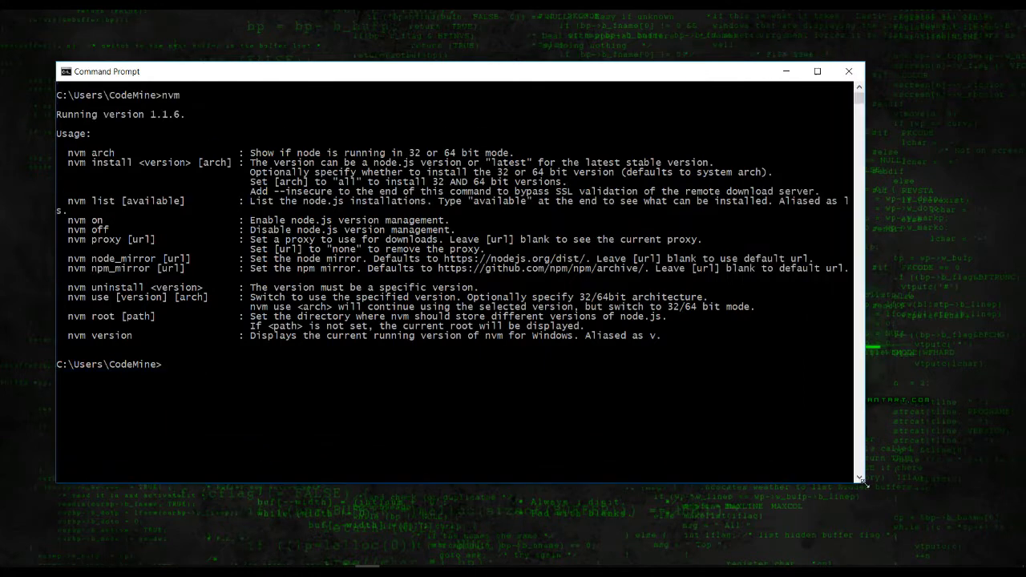
{"action": "mouse_move", "coordinate": [80, 171]}
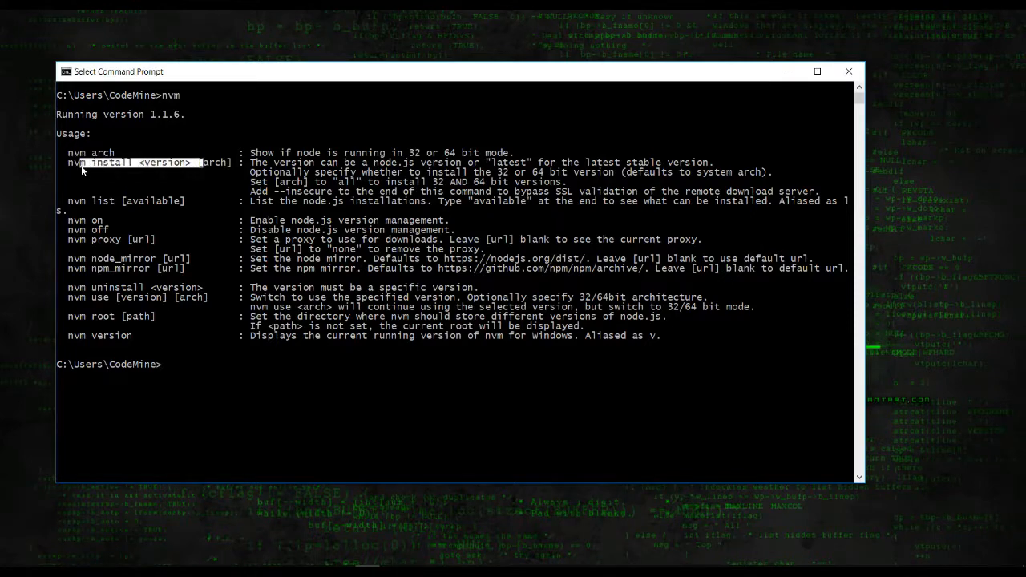
{"action": "mouse_move", "coordinate": [68, 202]}
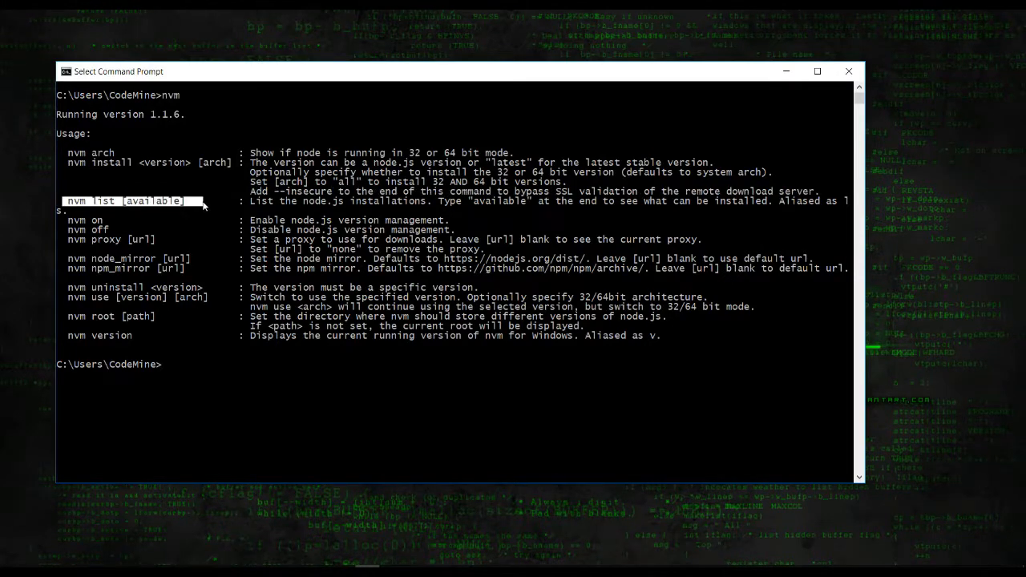
{"action": "mouse_move", "coordinate": [72, 258]}
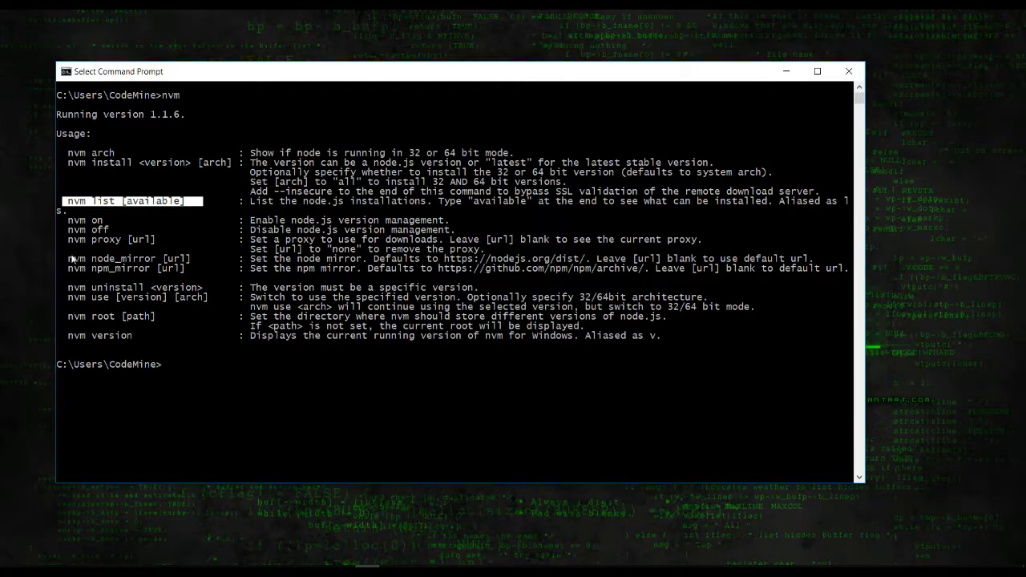
{"action": "mouse_move", "coordinate": [204, 392]}
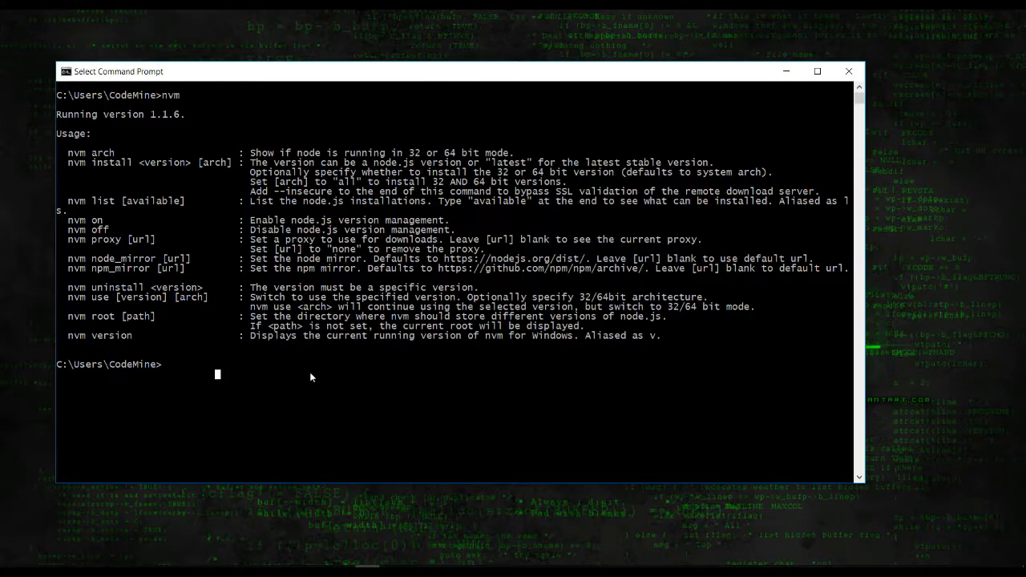
Run nvm list showing 8.9.4 in use, then list the available Node versions
{"action": "type", "text": "nvm list"}
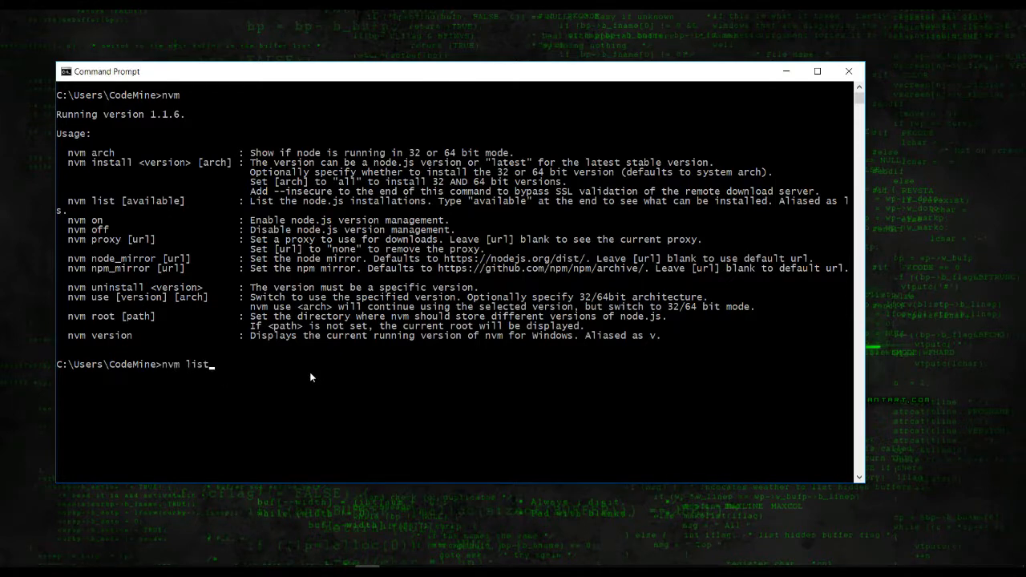
{"action": "key", "text": "Enter"}
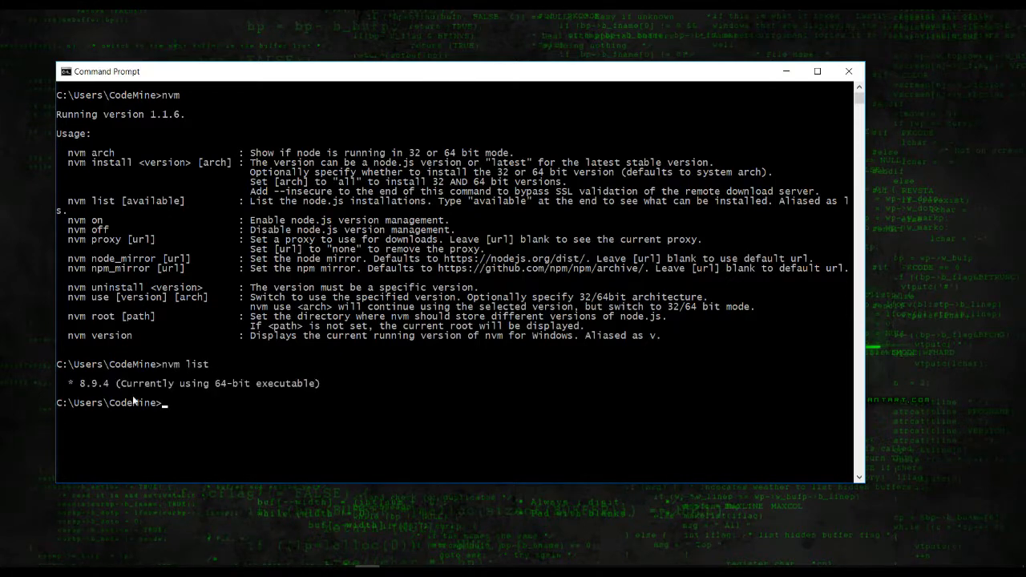
{"action": "mouse_move", "coordinate": [218, 324]}
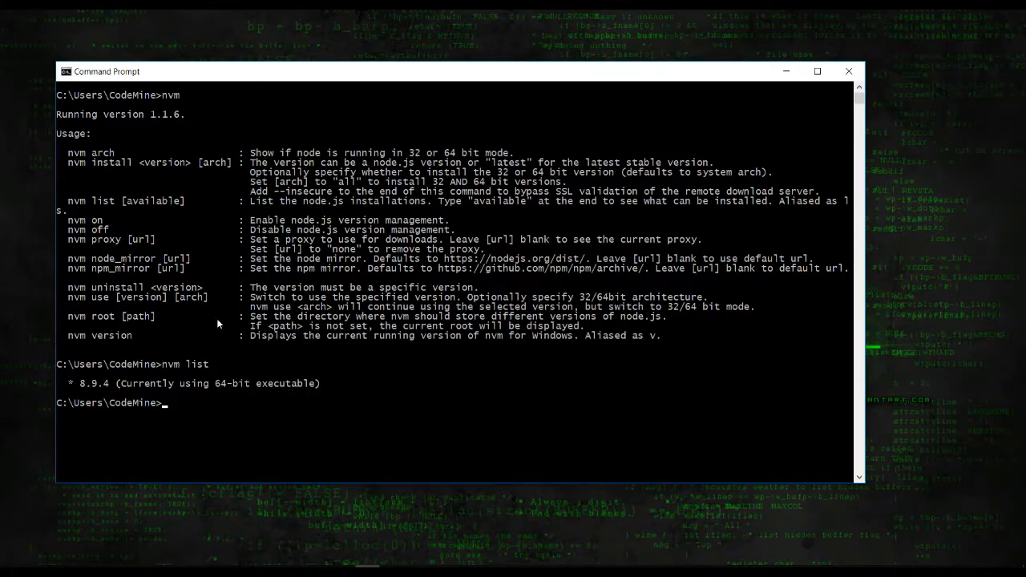
{"action": "mouse_move", "coordinate": [420, 375]}
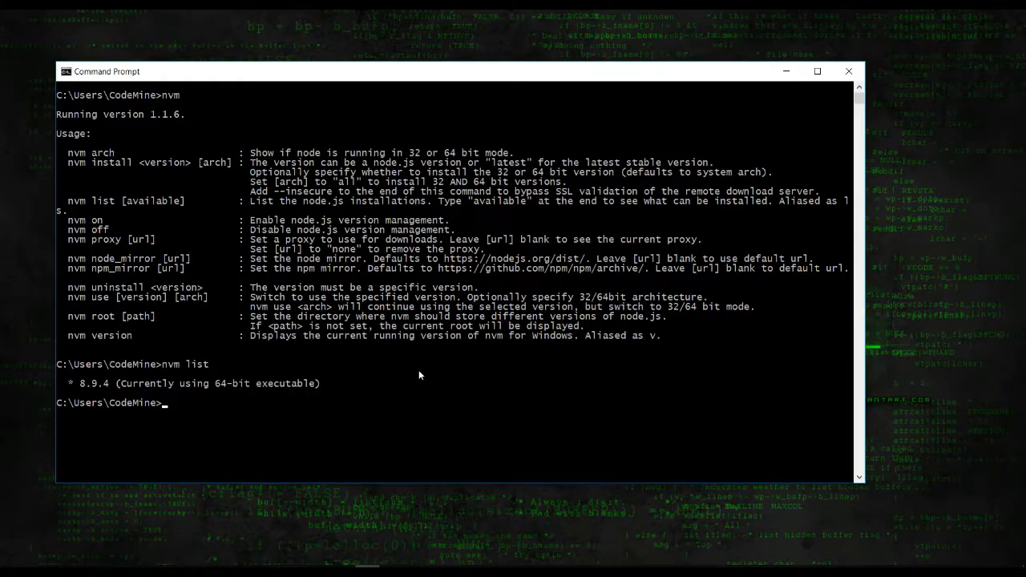
{"action": "type", "text": "nvm list available"}
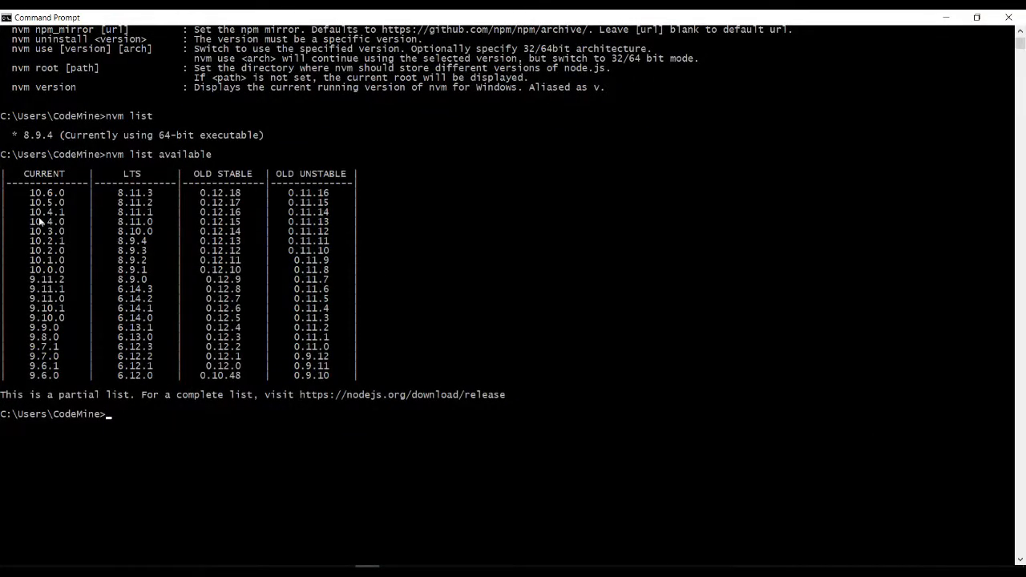
{"action": "mouse_move", "coordinate": [69, 206]}
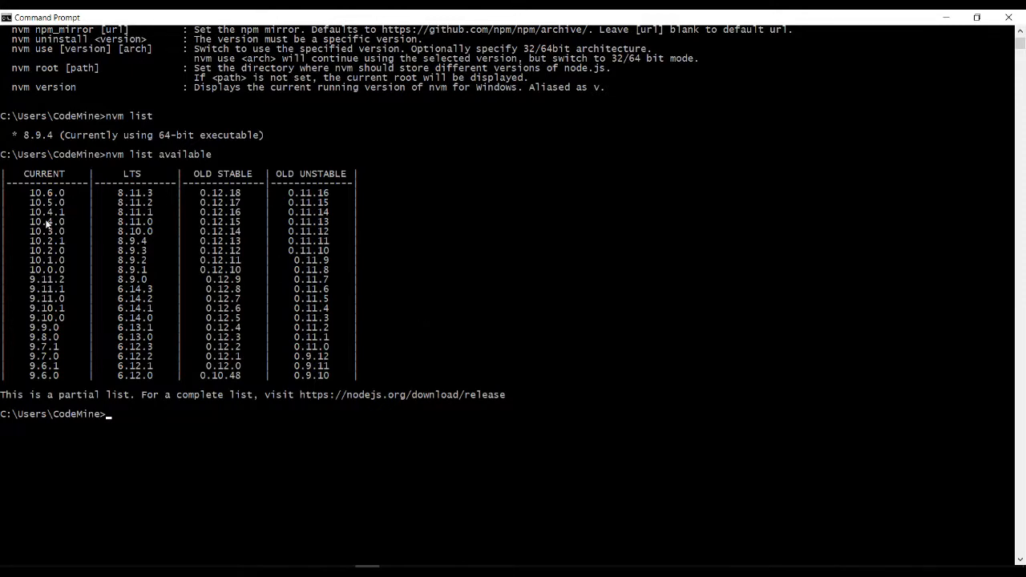
{"action": "mouse_move", "coordinate": [149, 241]}
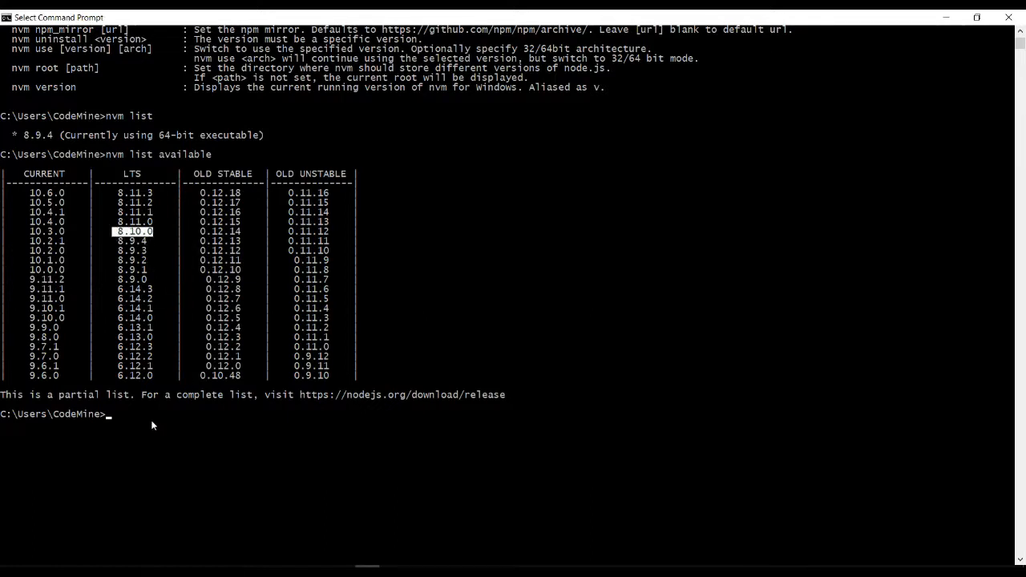
Run nvm install 8.10.0 to download Node.js 8.10.0 (64-bit)
{"action": "type", "text": "nvm install 8.10.0"}
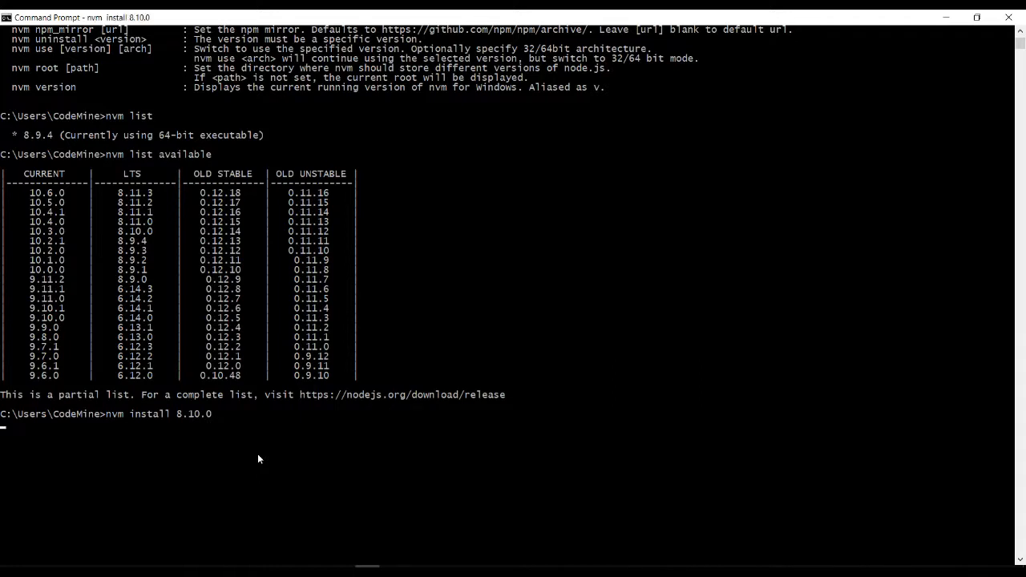
{"action": "key", "text": "Enter"}
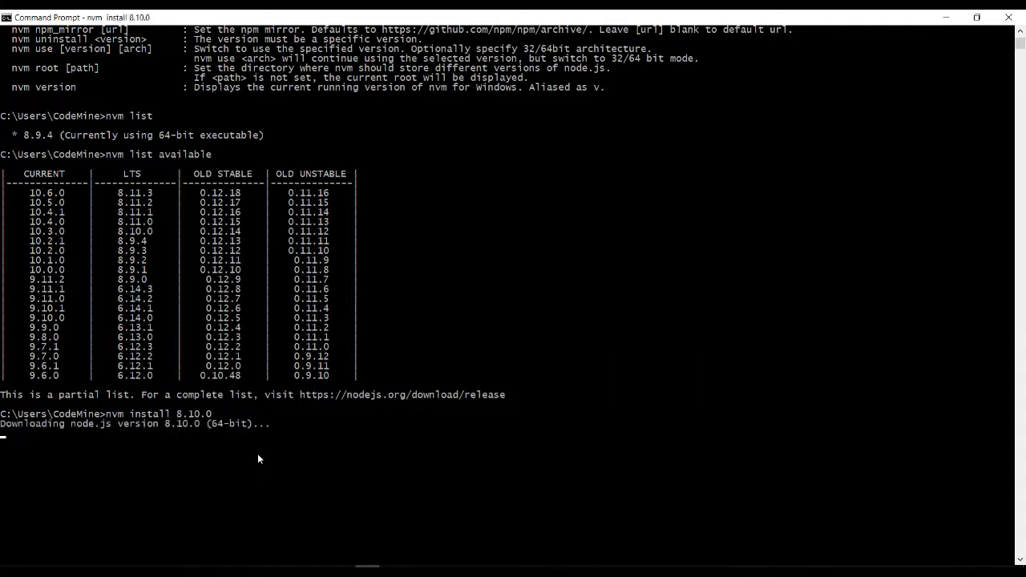
{"action": "mouse_move", "coordinate": [360, 433]}
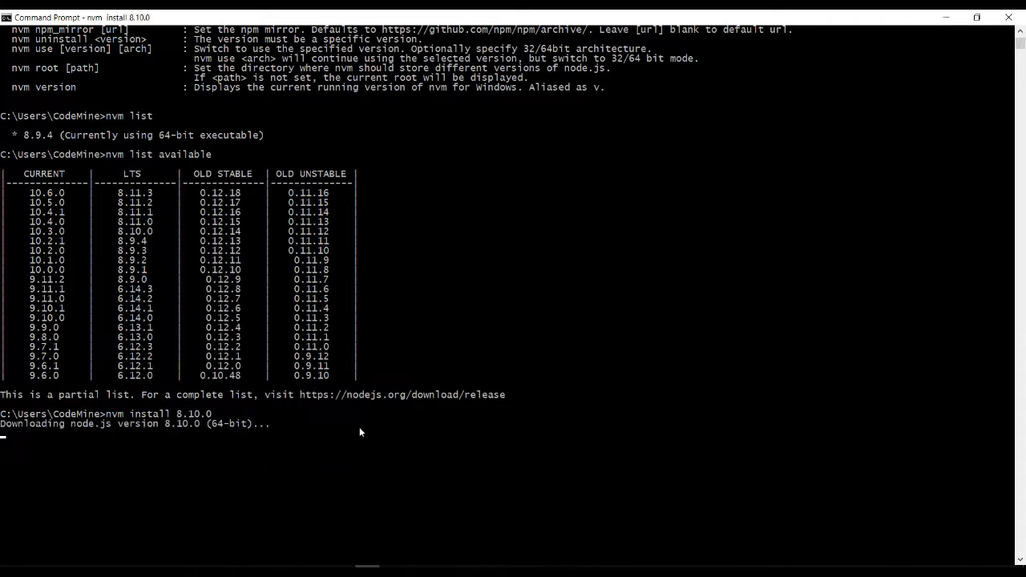
{"action": "mouse_move", "coordinate": [457, 331]}
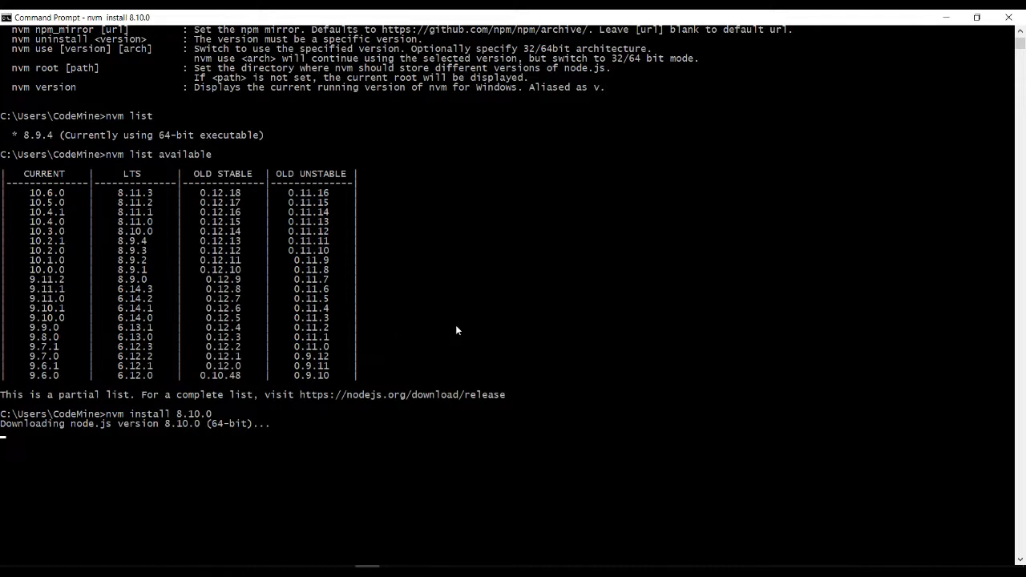
{"action": "mouse_move", "coordinate": [456, 324]}
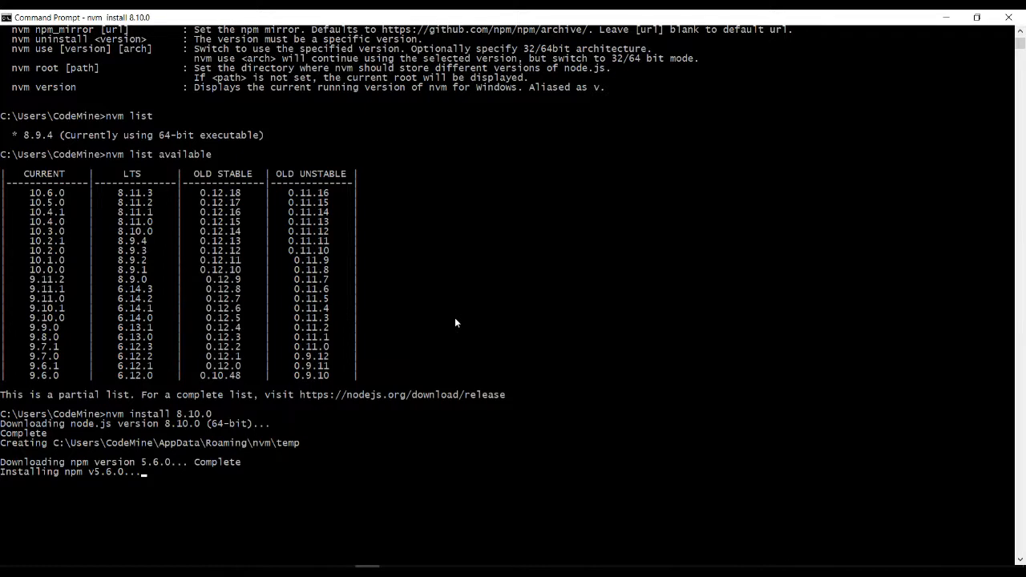
{"action": "mouse_move", "coordinate": [532, 320]}
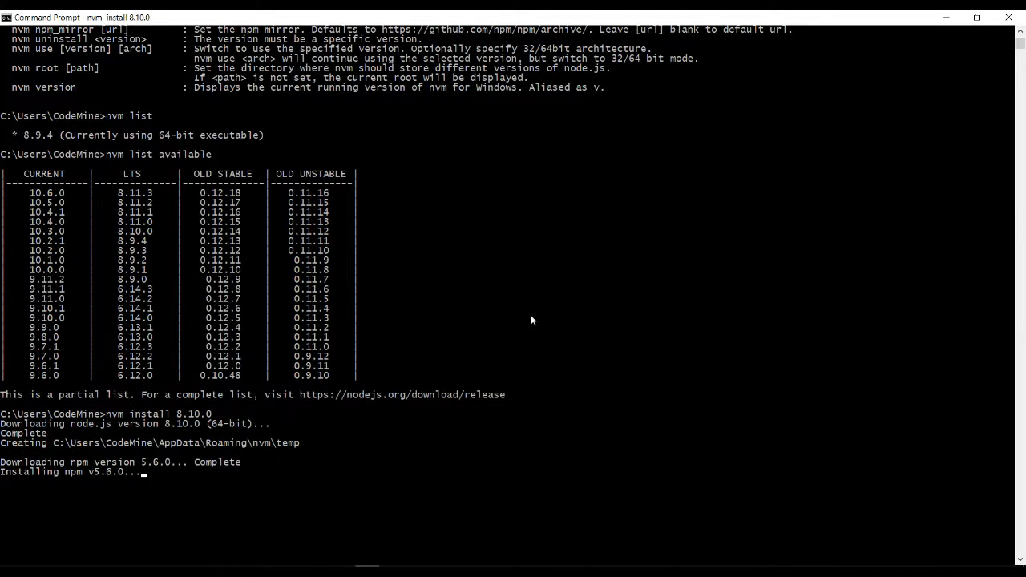
{"action": "mouse_move", "coordinate": [510, 344]}
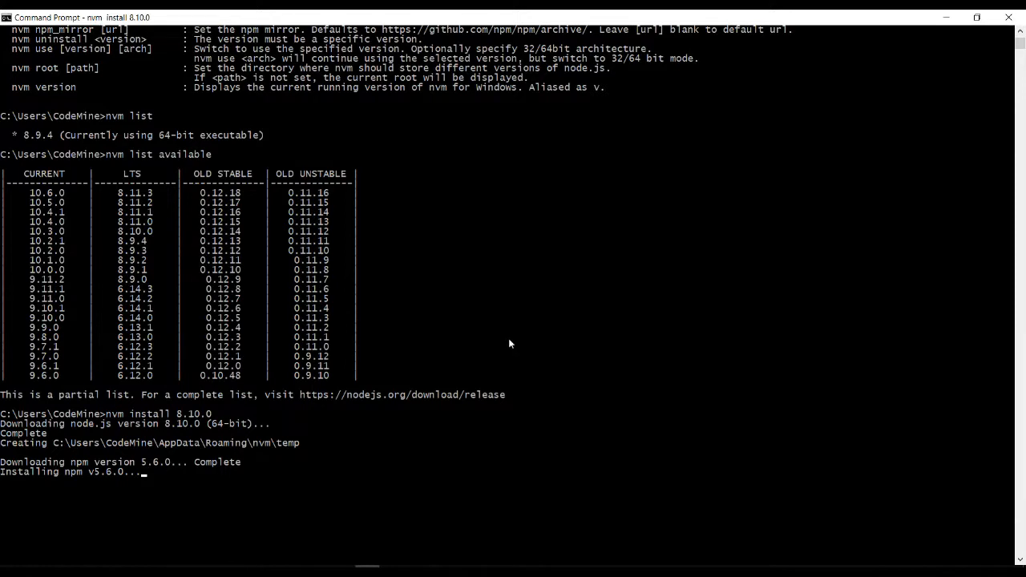
{"action": "mouse_move", "coordinate": [508, 328]}
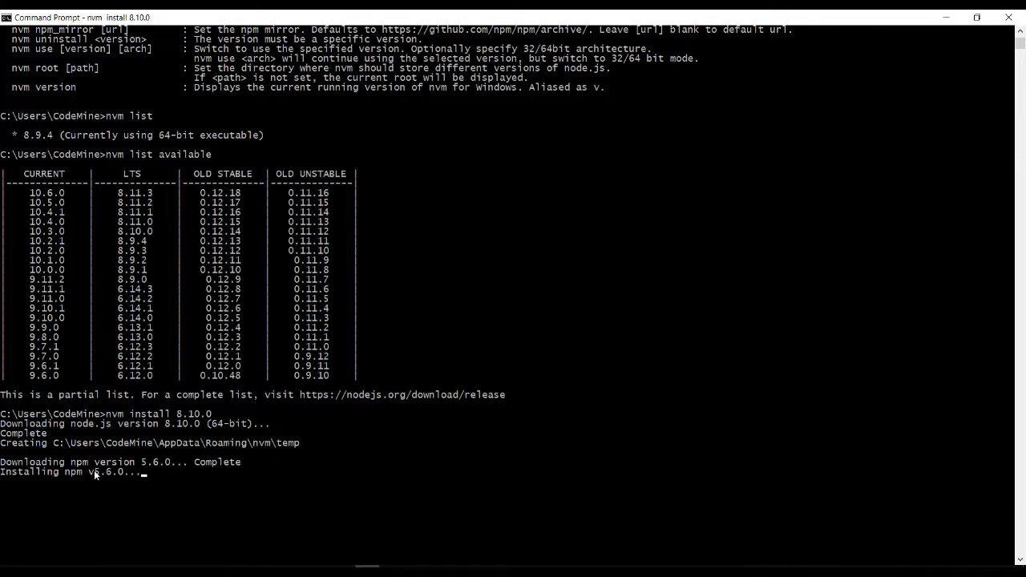
{"action": "mouse_move", "coordinate": [413, 433]}
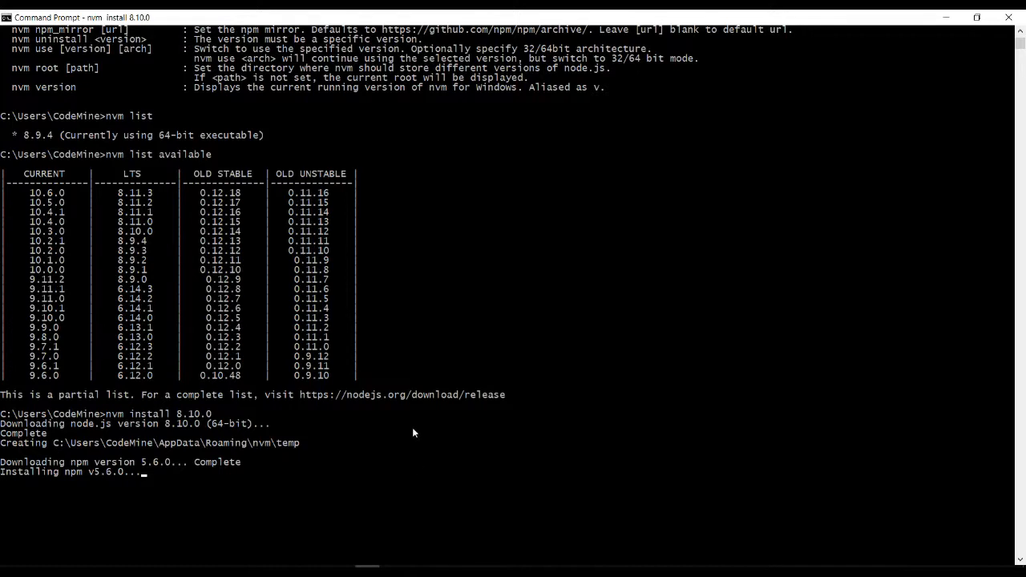
{"action": "mouse_move", "coordinate": [414, 433]}
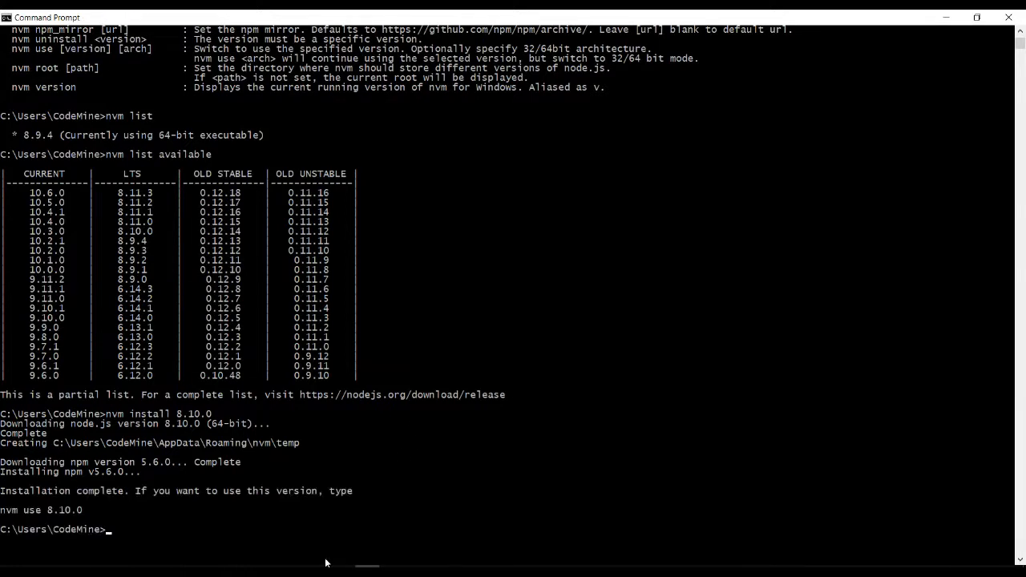
{"action": "mouse_move", "coordinate": [402, 285]}
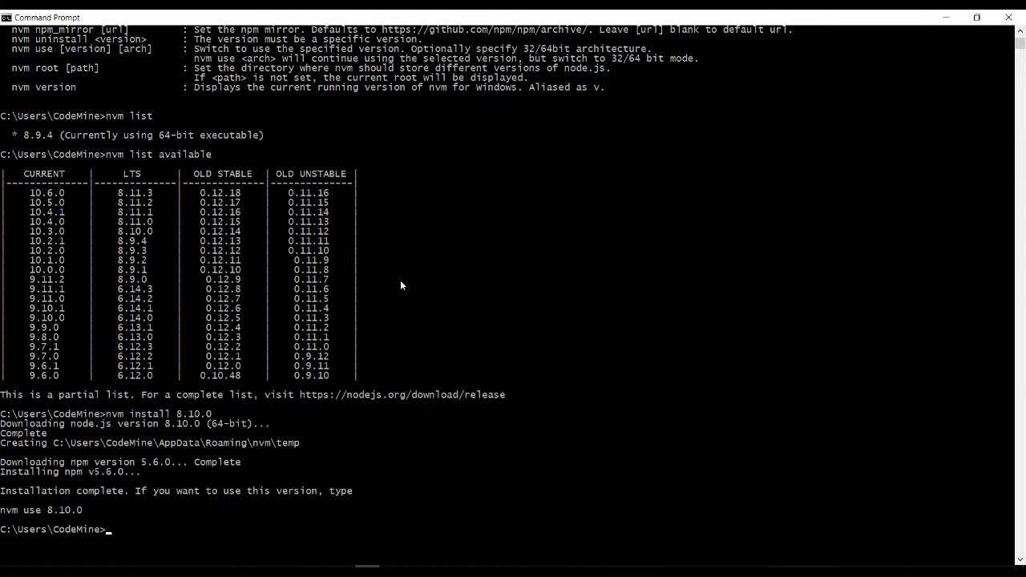
{"action": "mouse_move", "coordinate": [649, 455]}
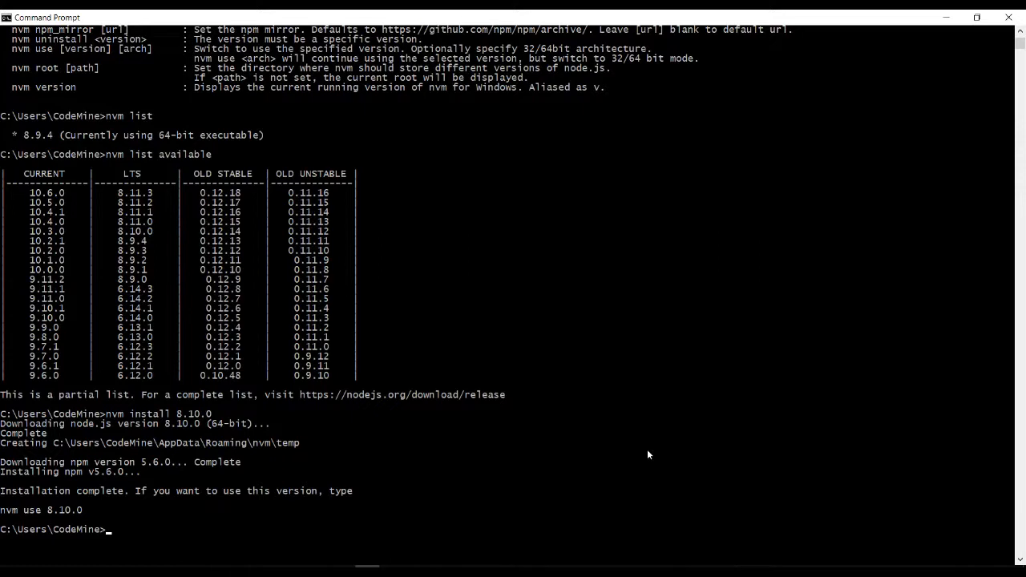
{"action": "type", "text": "nvm l"}
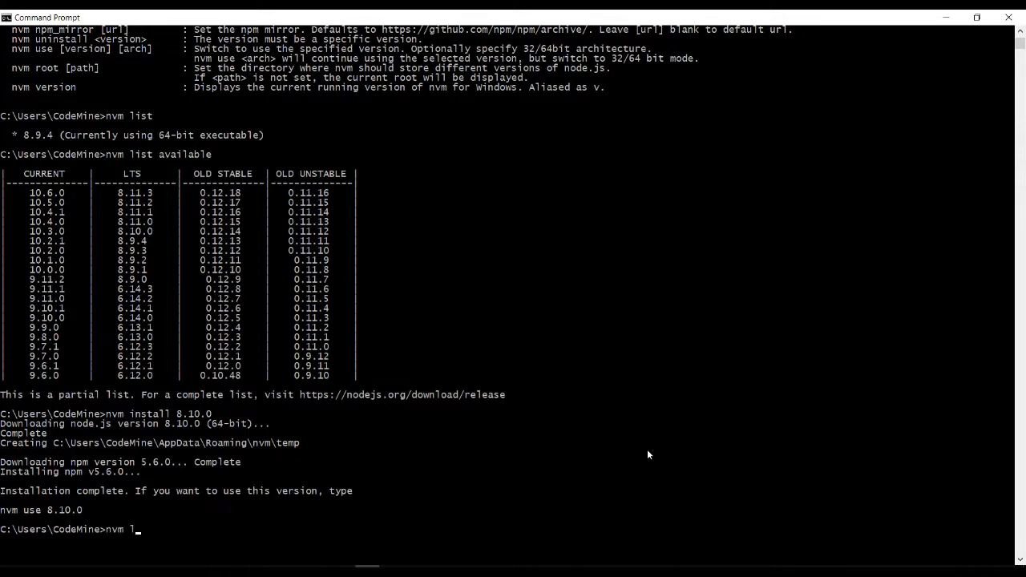
{"action": "key", "text": "Enter"}
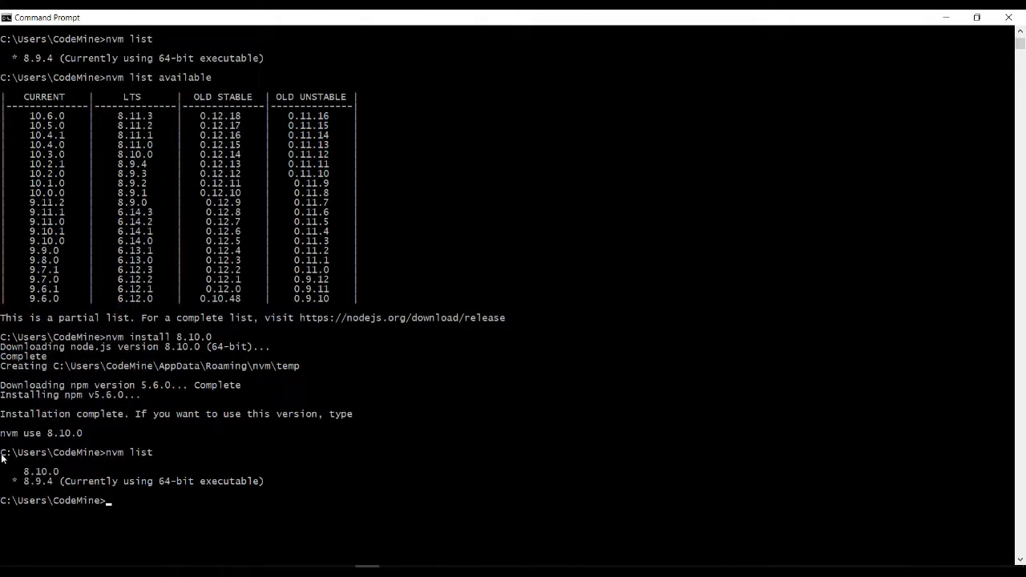
{"action": "mouse_move", "coordinate": [290, 477]}
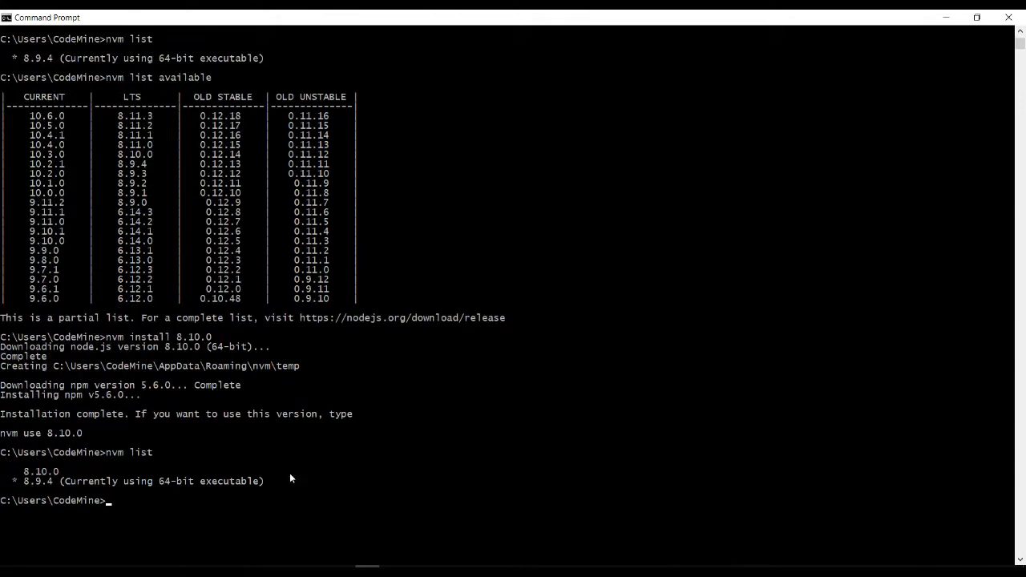
{"action": "left_click_drag", "start_coordinate": [32, 481], "coordinate": [270, 481]}
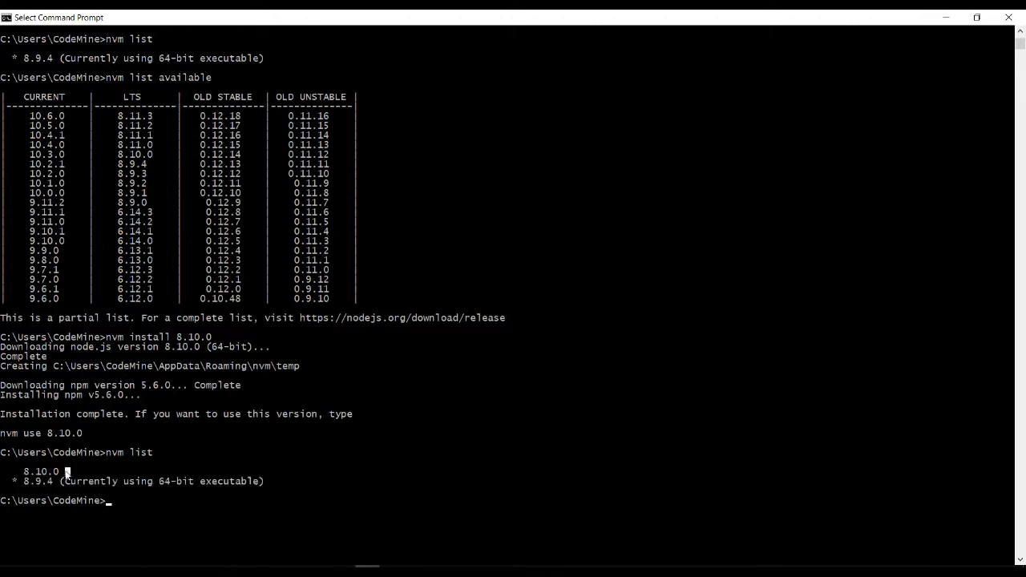
{"action": "double_click", "coordinate": [40, 472]}
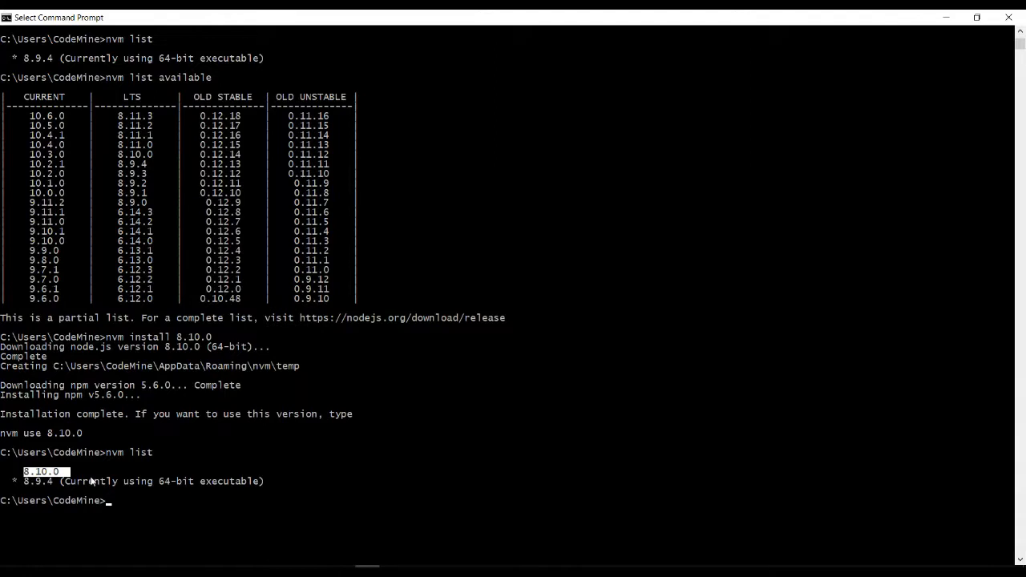
{"action": "mouse_move", "coordinate": [149, 486]}
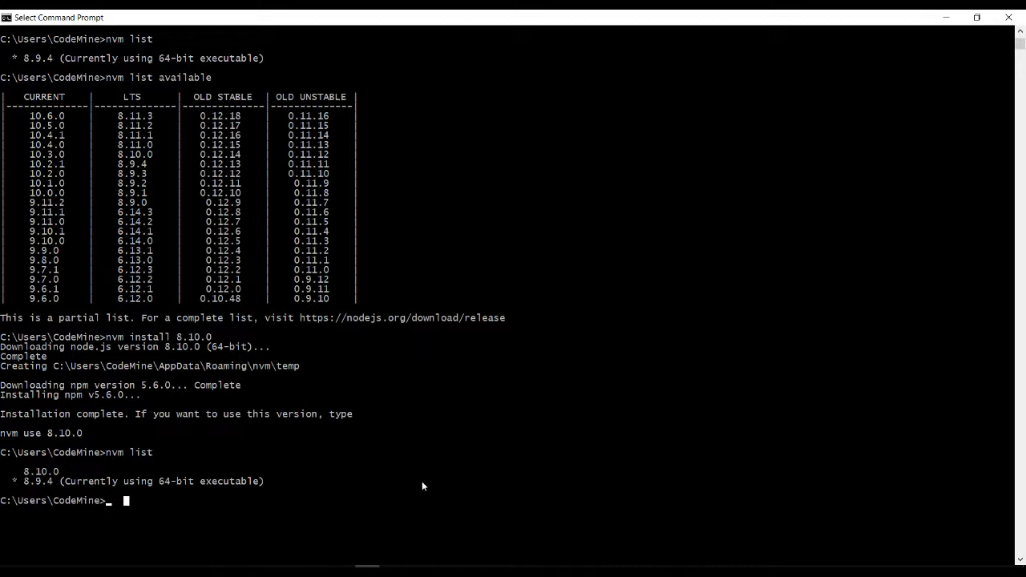
Run nvm use 8.10.0 and approve the permission prompt to use Node v8.10.0
{"action": "type", "text": "nvm use"}
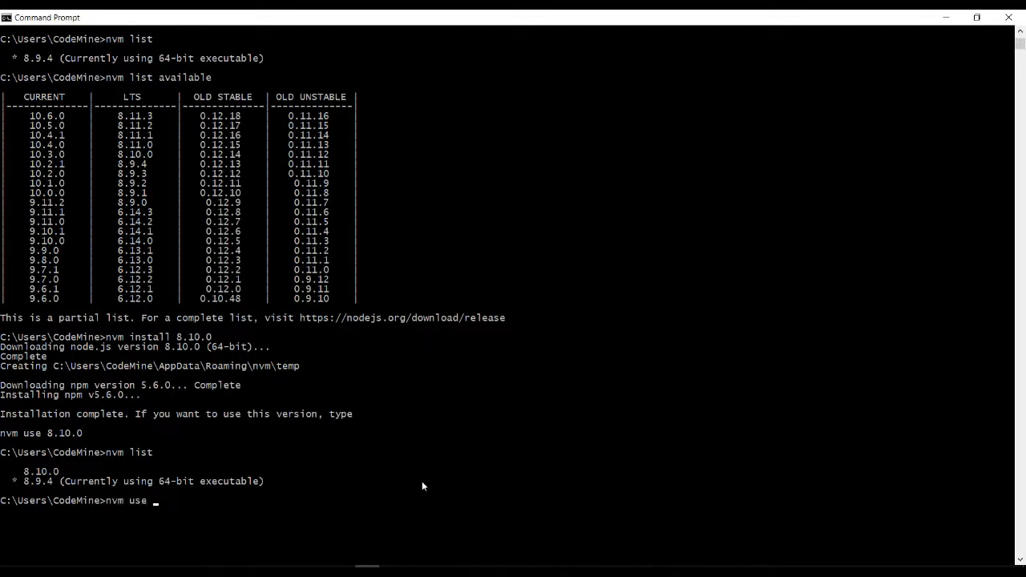
{"action": "type", "text": "8.0"}
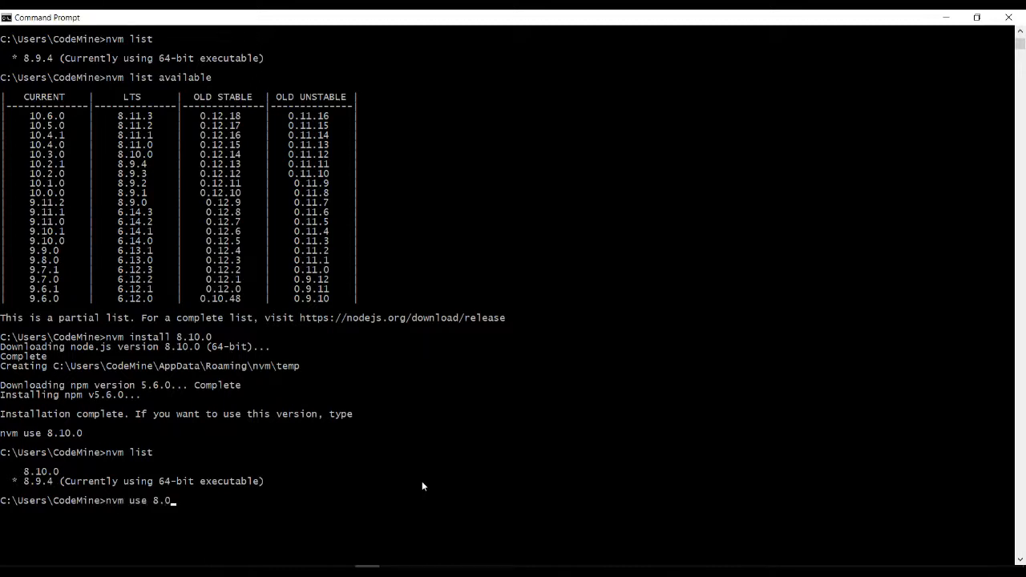
{"action": "type", "text": "10.0"}
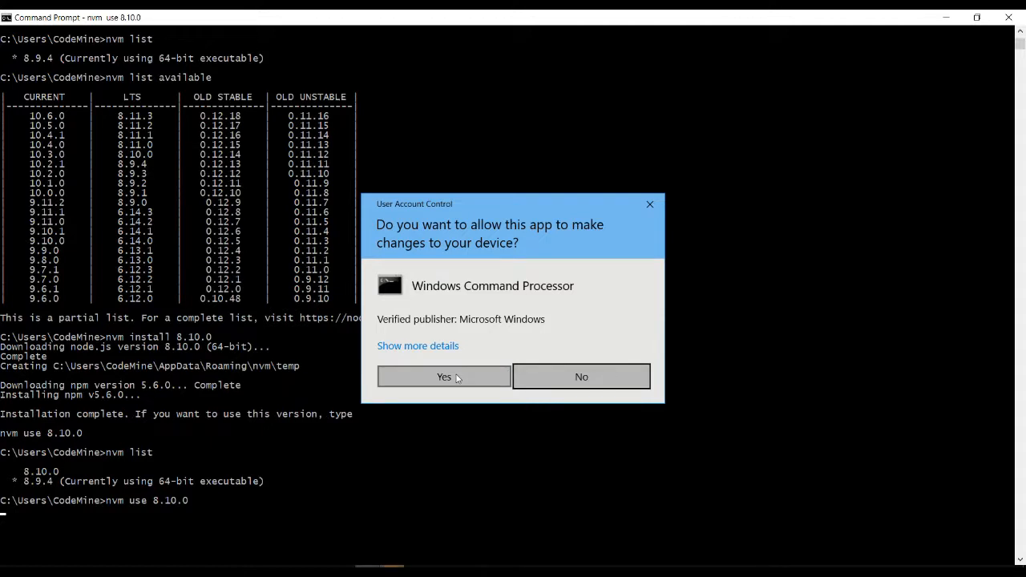
{"action": "left_click", "coordinate": [444, 376]}
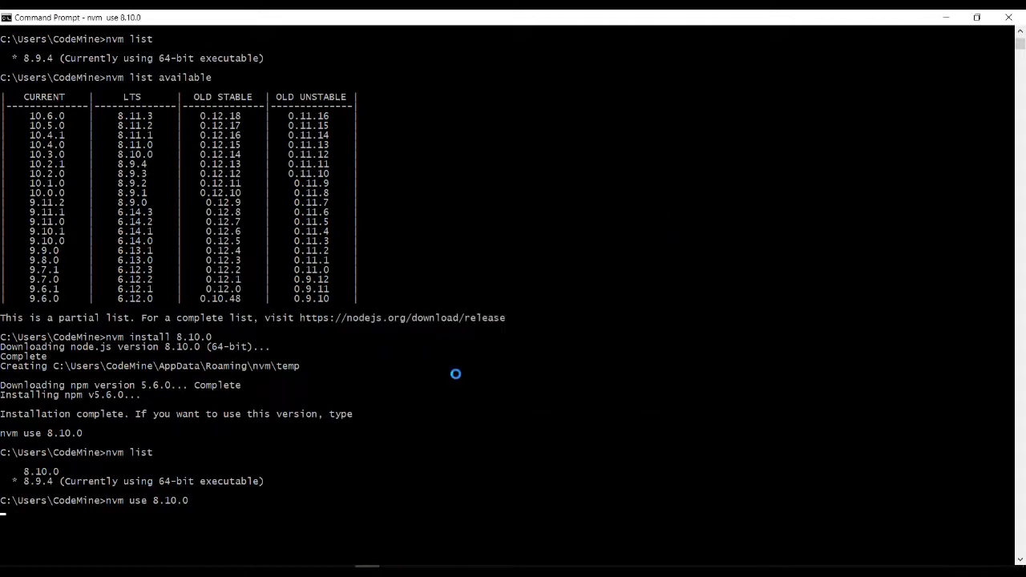
{"action": "key", "text": "Enter"}
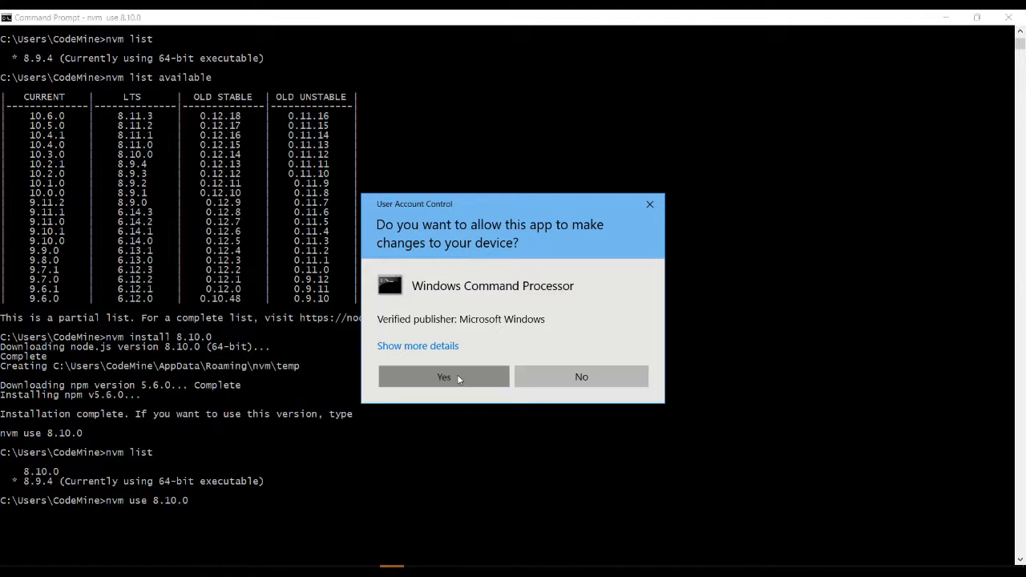
{"action": "left_click", "coordinate": [444, 377]}
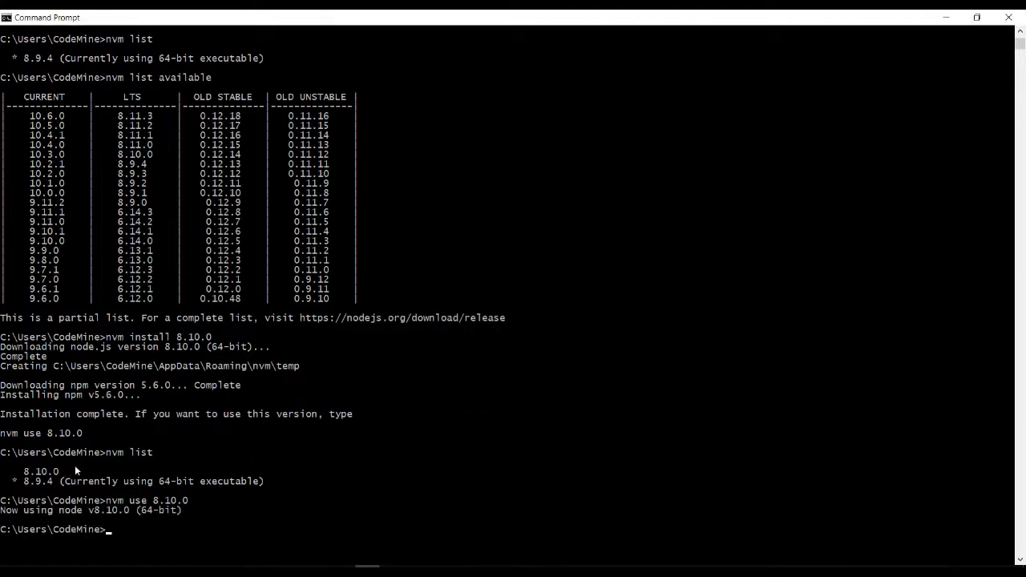
{"action": "mouse_move", "coordinate": [276, 476]}
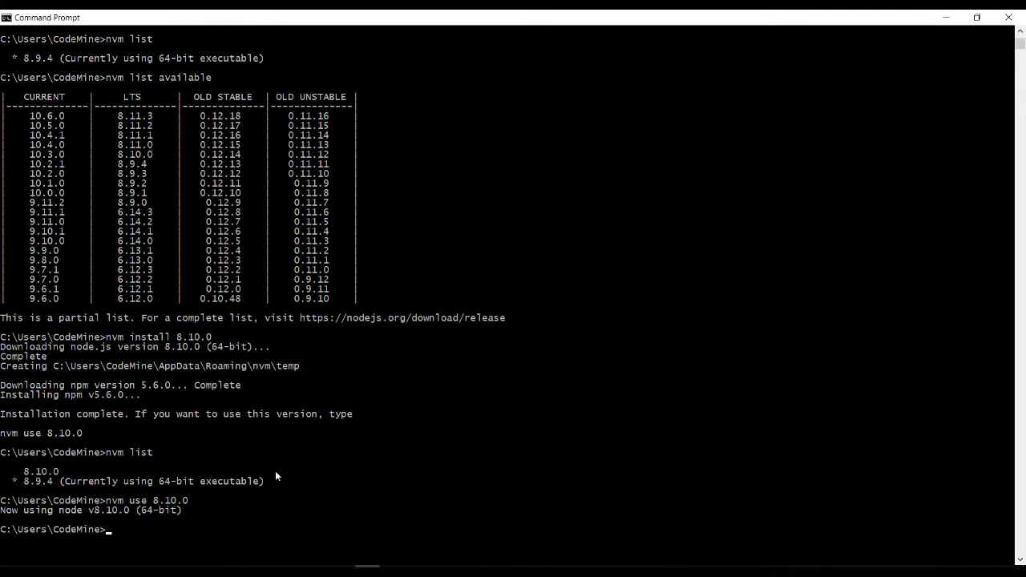
Run nvm list and highlight 8.10.0 as the active version above 8.9.4
{"action": "type", "text": "nvm list"}
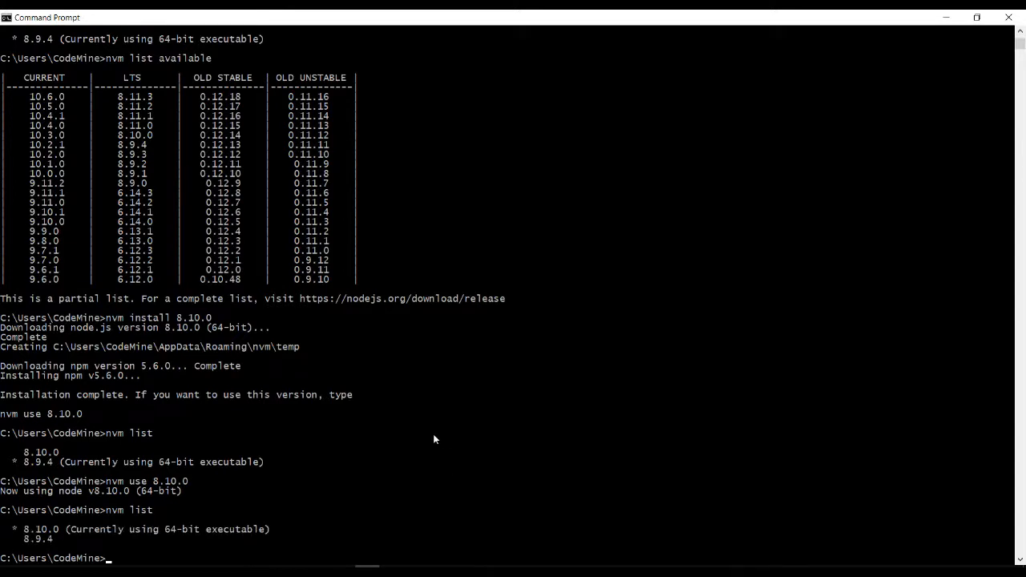
{"action": "left_click", "coordinate": [28, 530]}
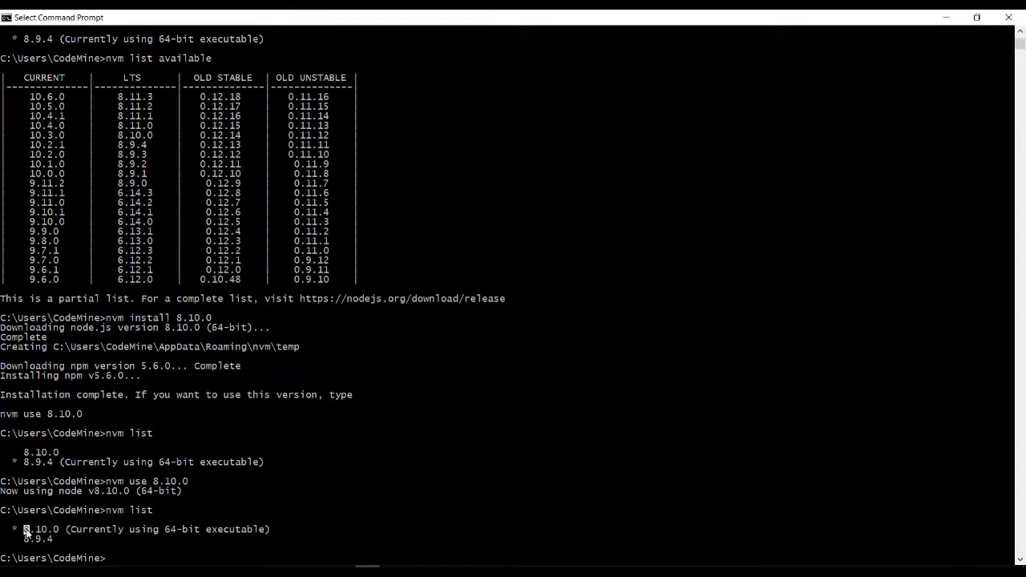
{"action": "double_click", "coordinate": [39, 532]}
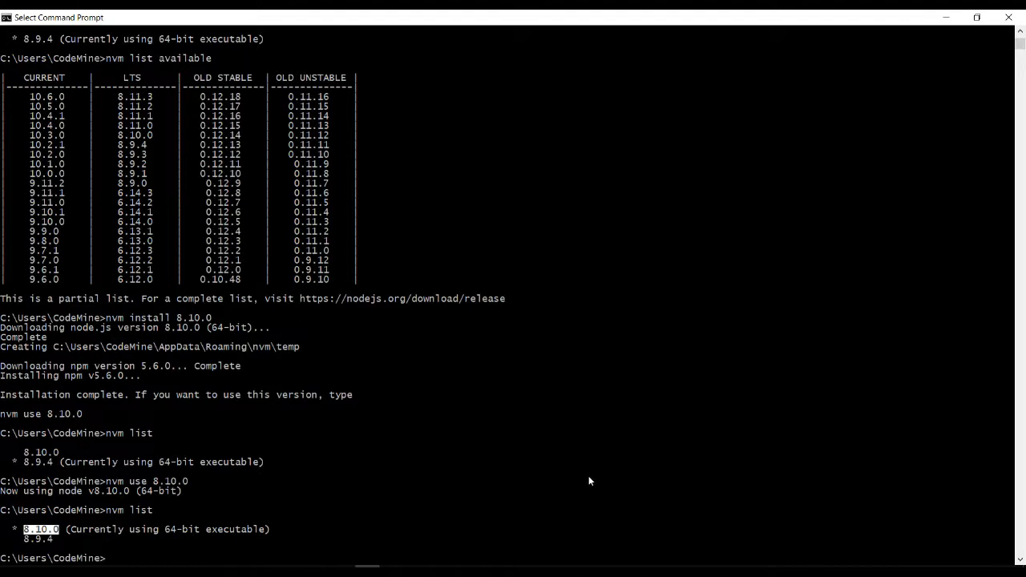
{"action": "scroll", "scroll_direction": "down", "scroll_amount": 3}
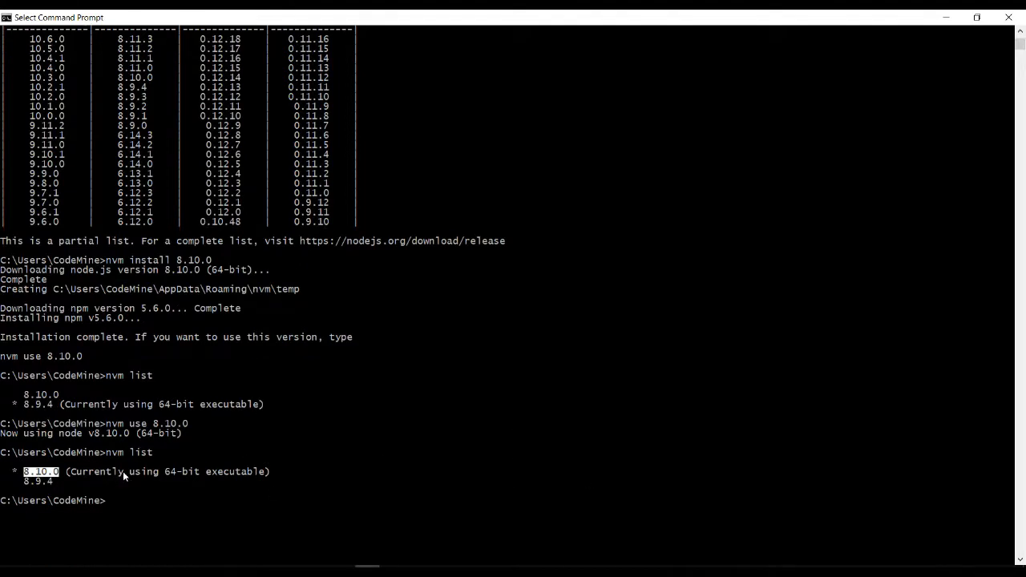
{"action": "mouse_move", "coordinate": [256, 508]}
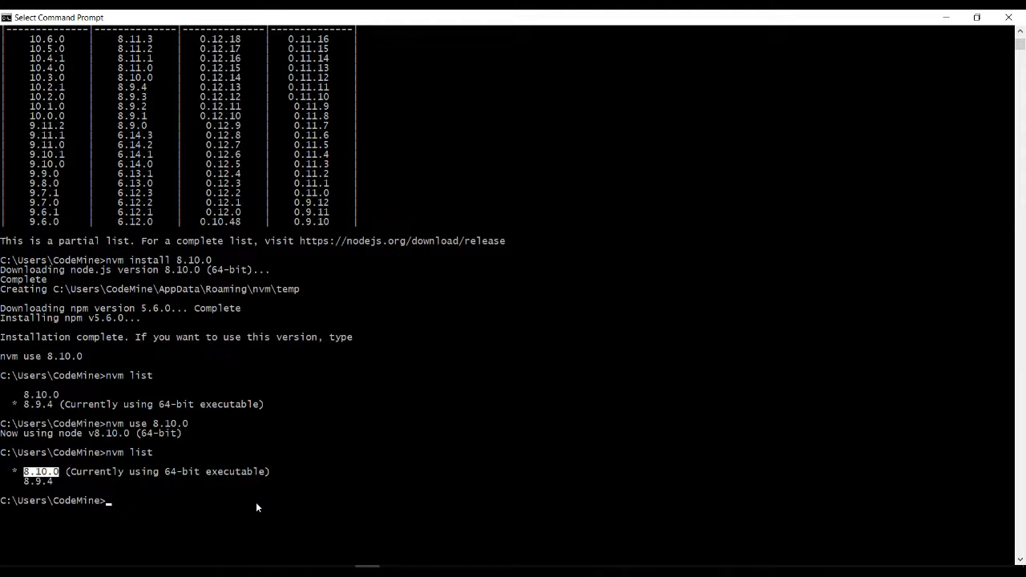
Run nvm use 8.9.4 and approve the permission prompt to use Node v8.9.4
{"action": "type", "text": "nvm use"}
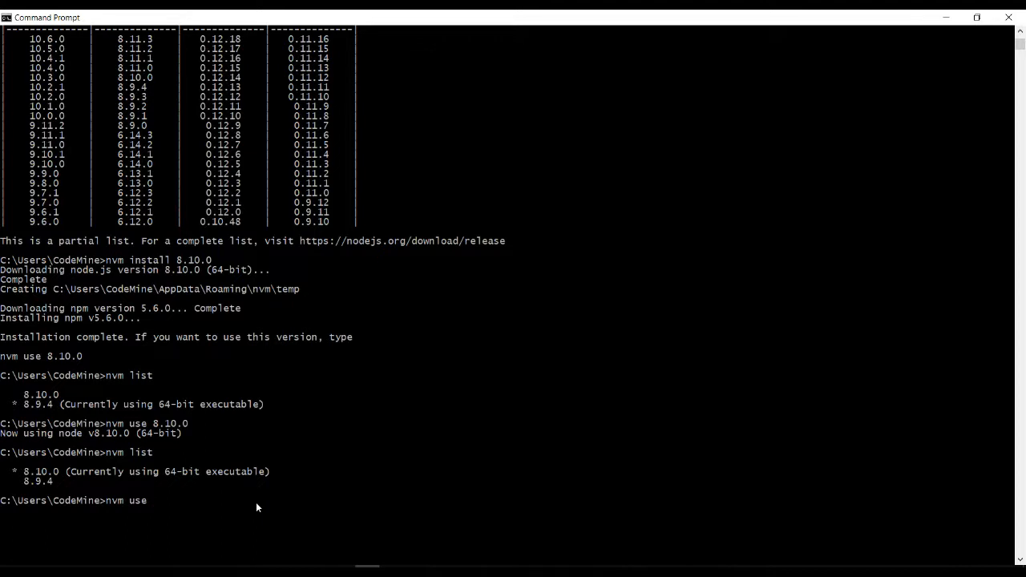
{"action": "type", "text": "8.9"}
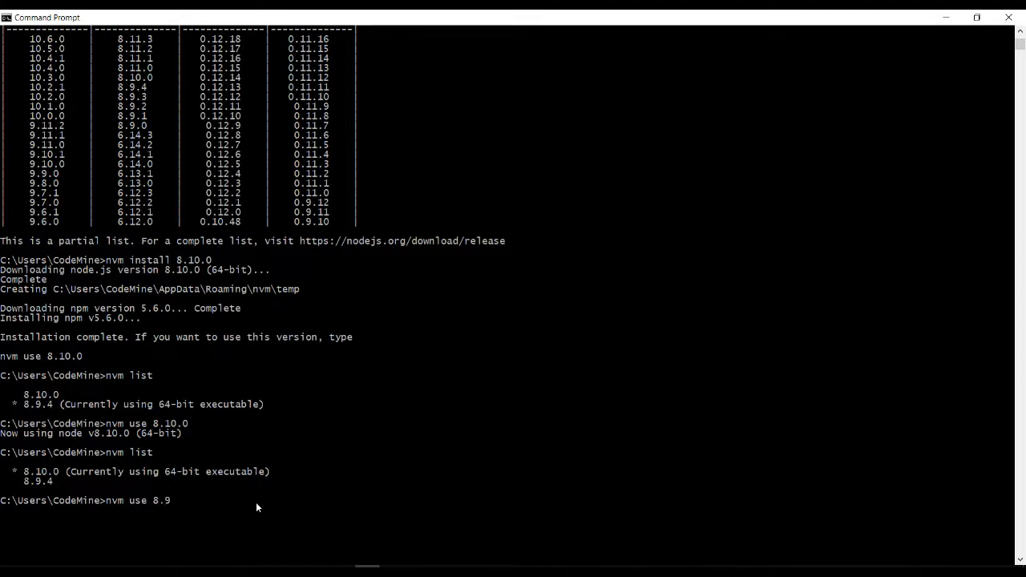
{"action": "key", "text": "Enter"}
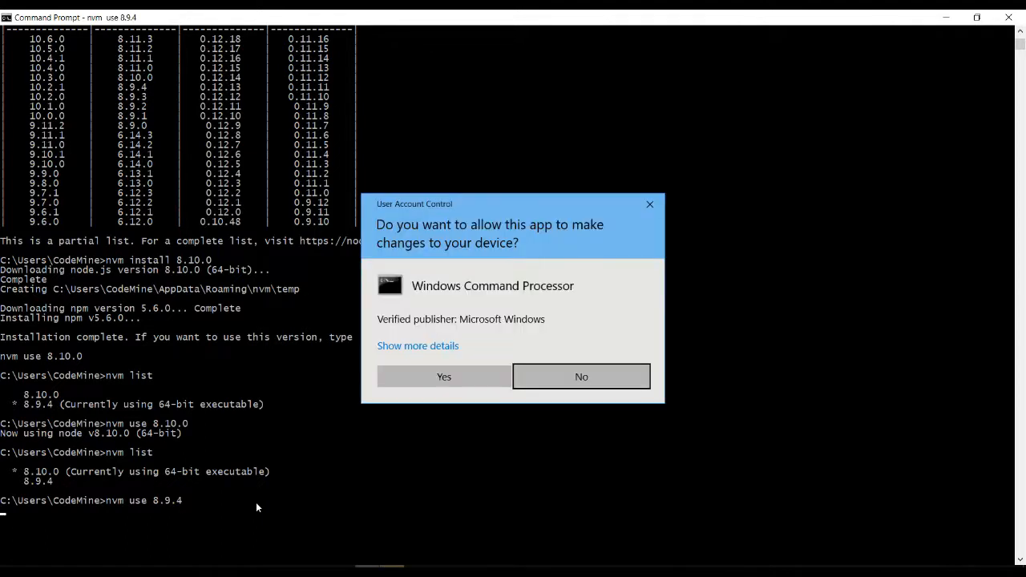
{"action": "mouse_move", "coordinate": [429, 375]}
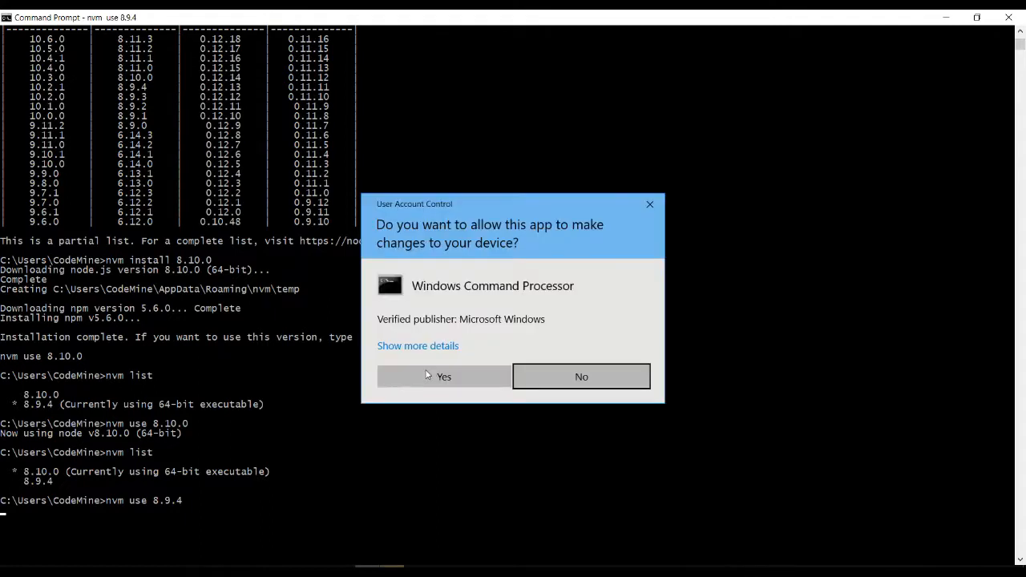
{"action": "left_click", "coordinate": [442, 377]}
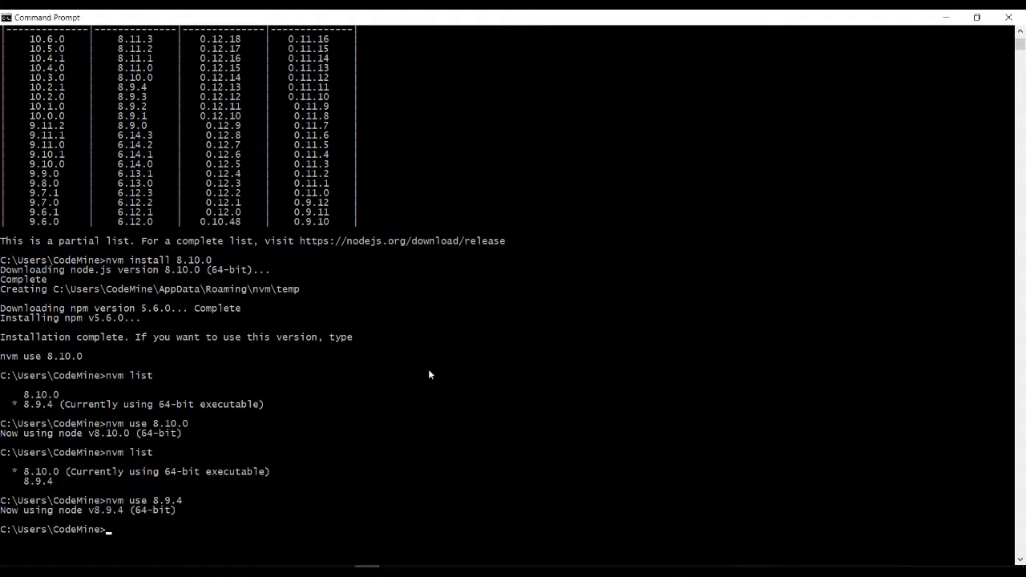
{"action": "mouse_move", "coordinate": [306, 437]}
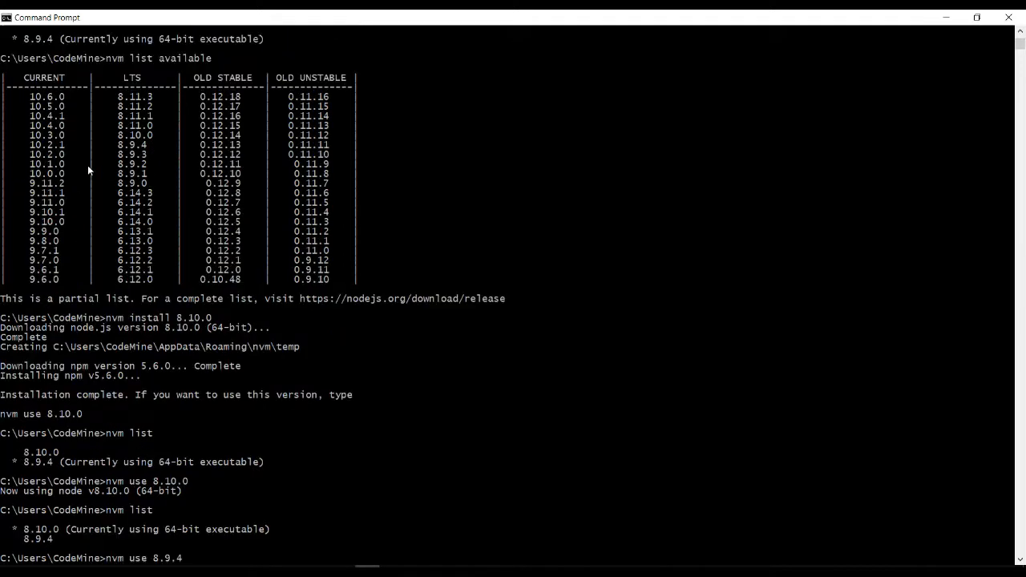
{"action": "mouse_move", "coordinate": [182, 216]}
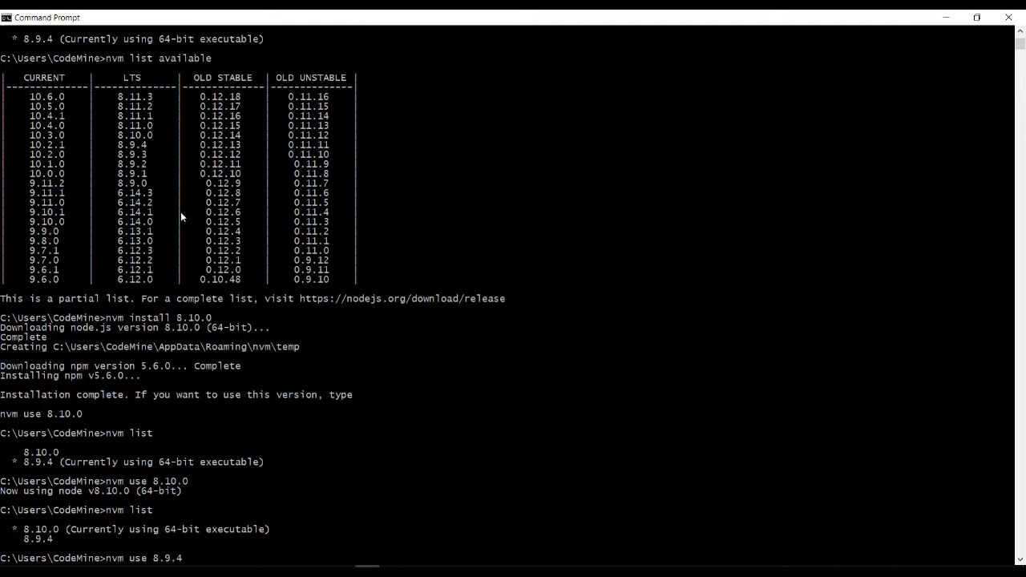
{"action": "key", "text": "Enter"}
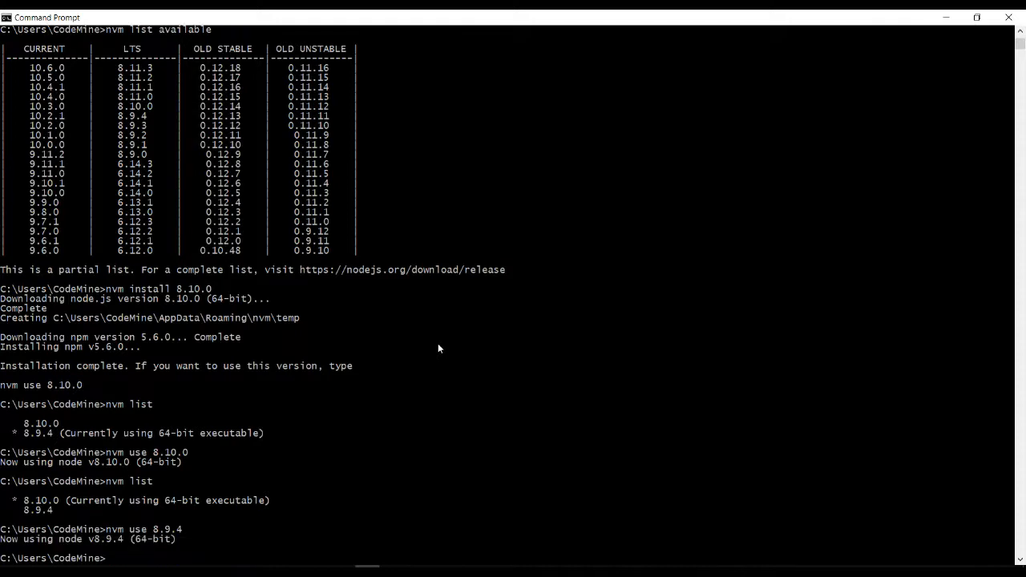
{"action": "scroll", "scroll_direction": "down", "scroll_amount": 3}
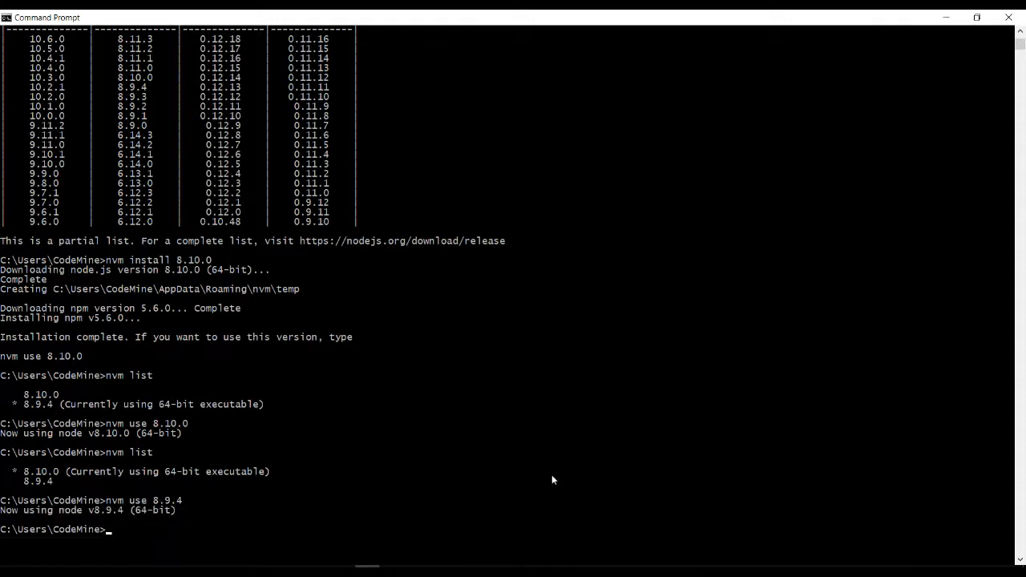
{"action": "mouse_move", "coordinate": [471, 355]}
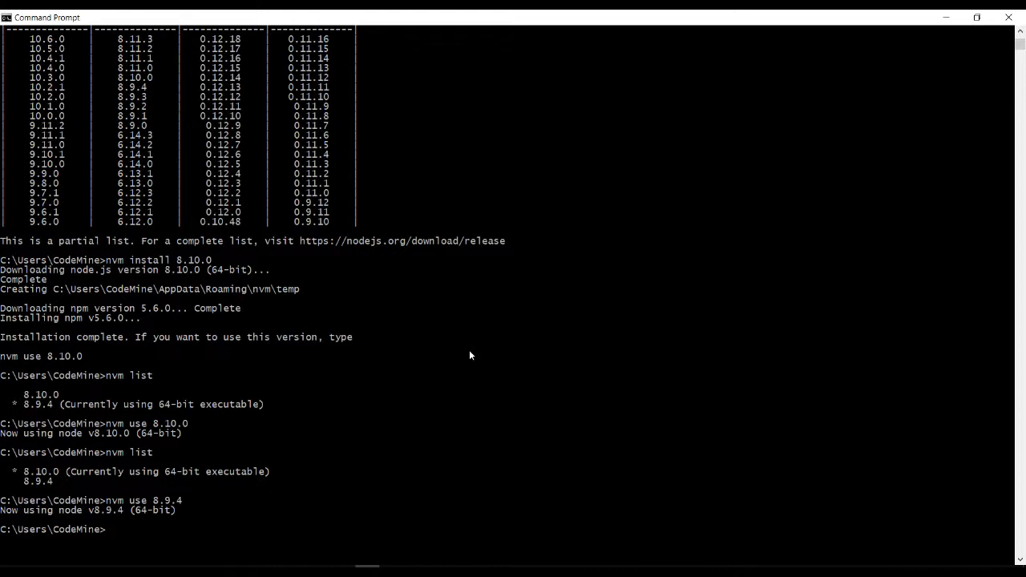
{"action": "mouse_move", "coordinate": [557, 335]}
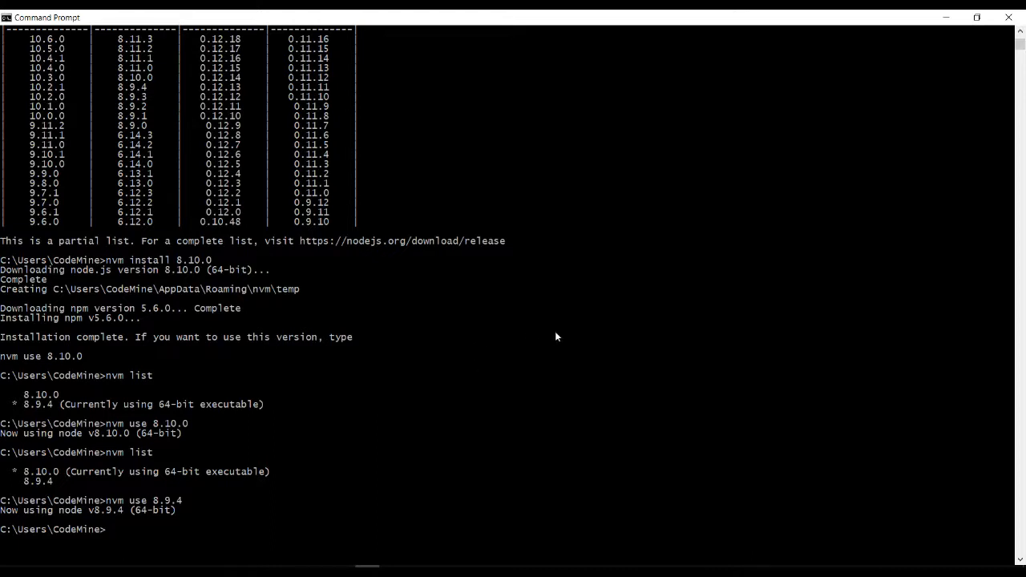
{"action": "mouse_move", "coordinate": [556, 309]}
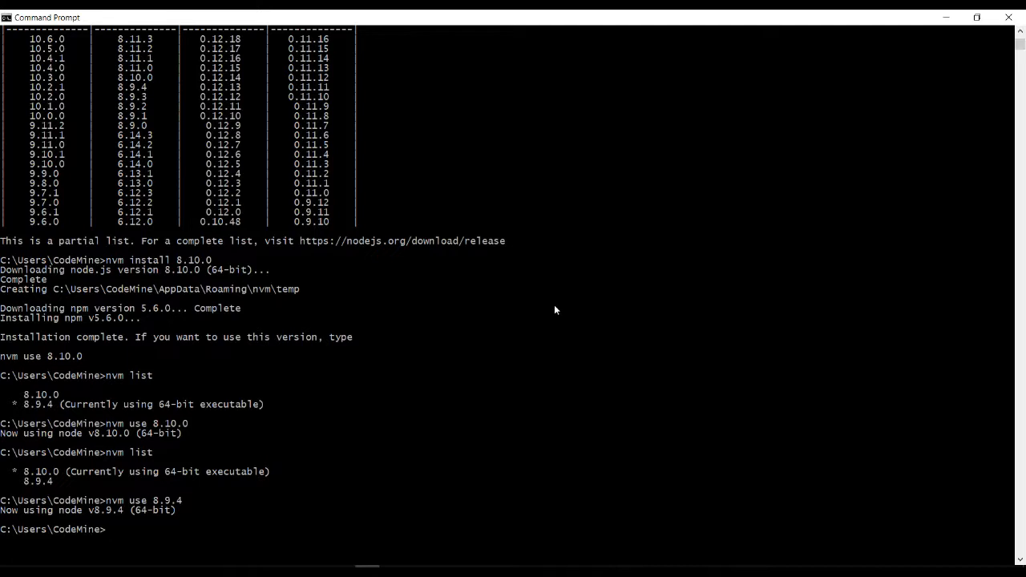
{"action": "mouse_move", "coordinate": [813, 496]}
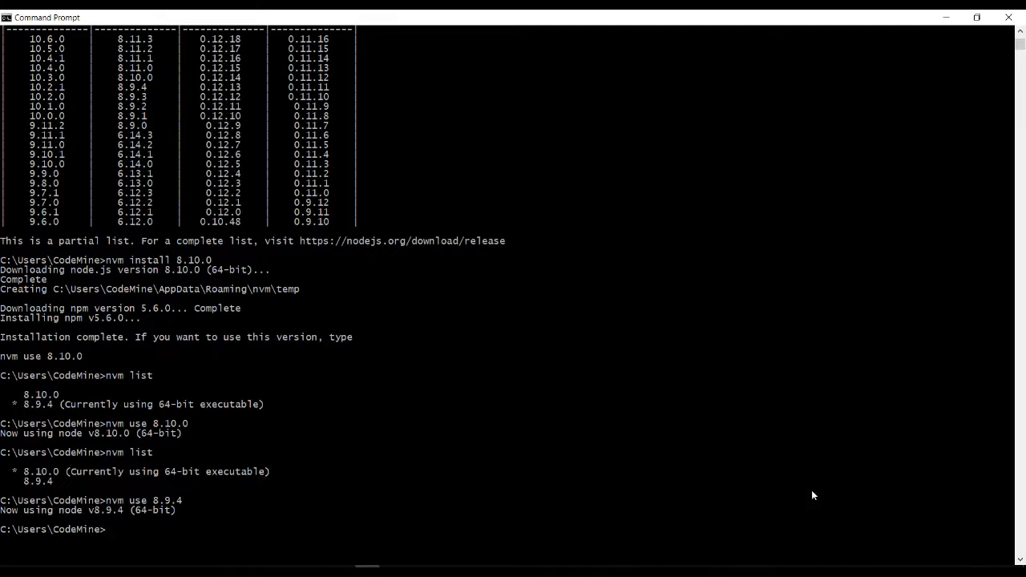
{"action": "mouse_move", "coordinate": [886, 376]}
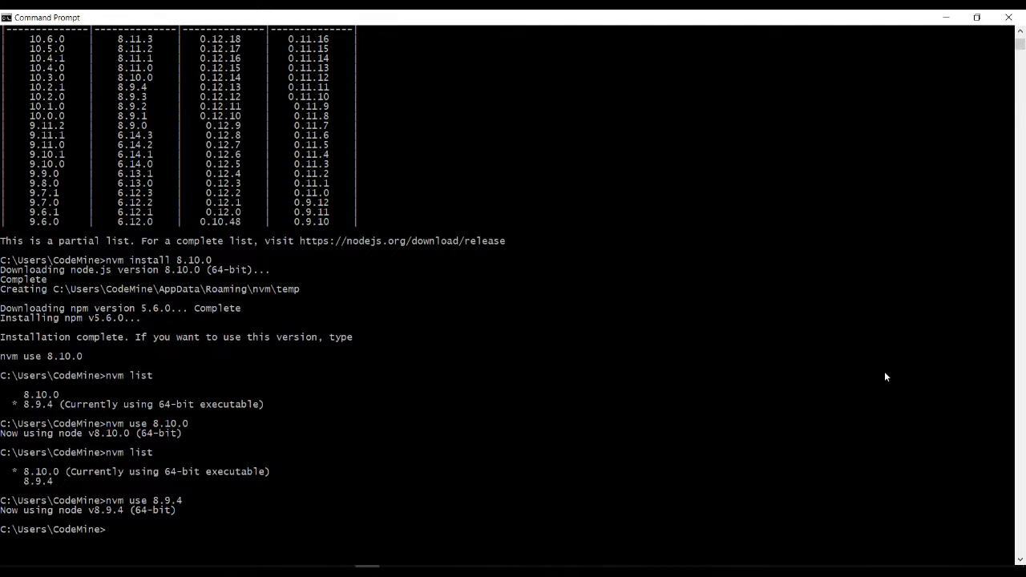